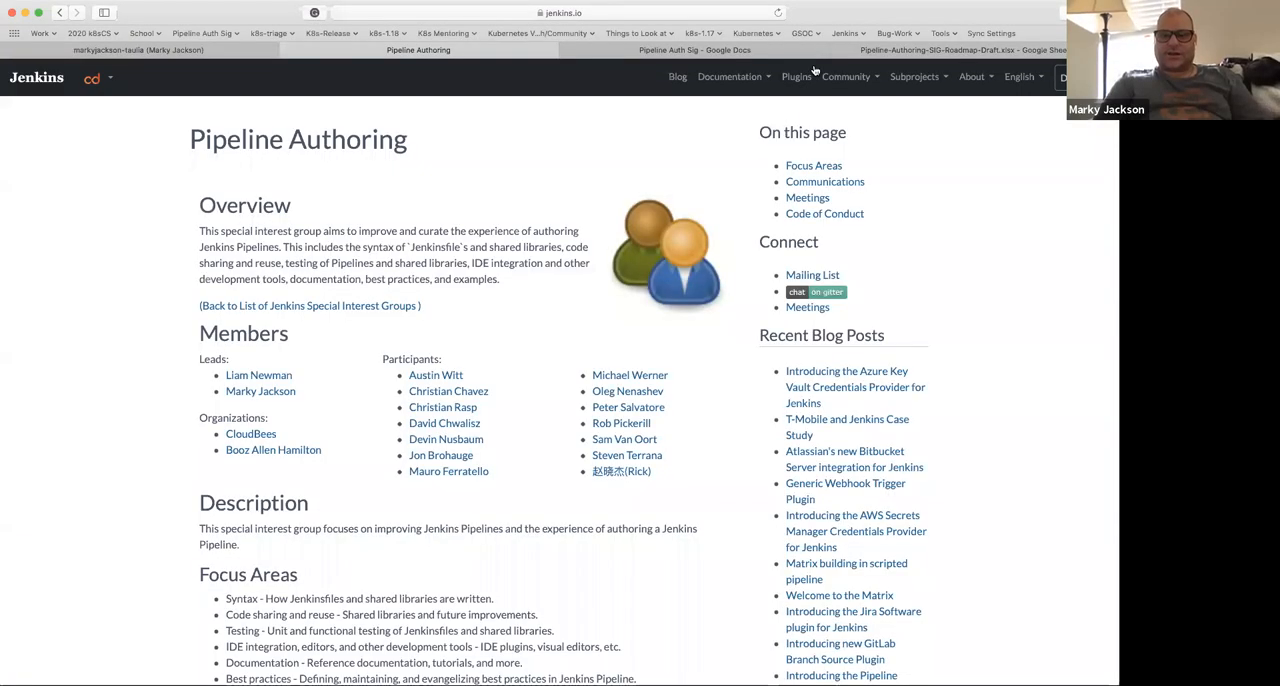
Switch to the Pipeline-Authoring-SIG-Roadmap-Draft spreadsheet tab.
{"action": "left_click", "coordinate": [694, 50]}
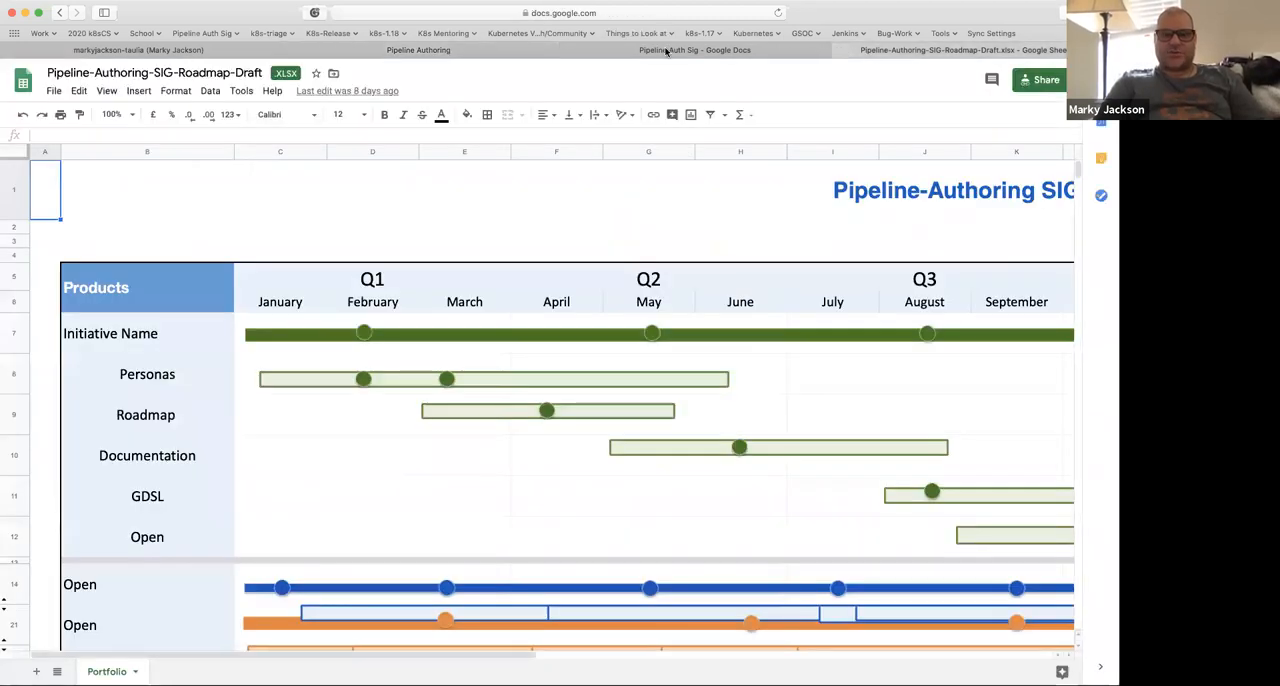
Back in the notes, add 'Jenkins Docs SIG seeking roadmap items' with a 'See' sub-bullet.
{"action": "left_click", "coordinate": [694, 50]}
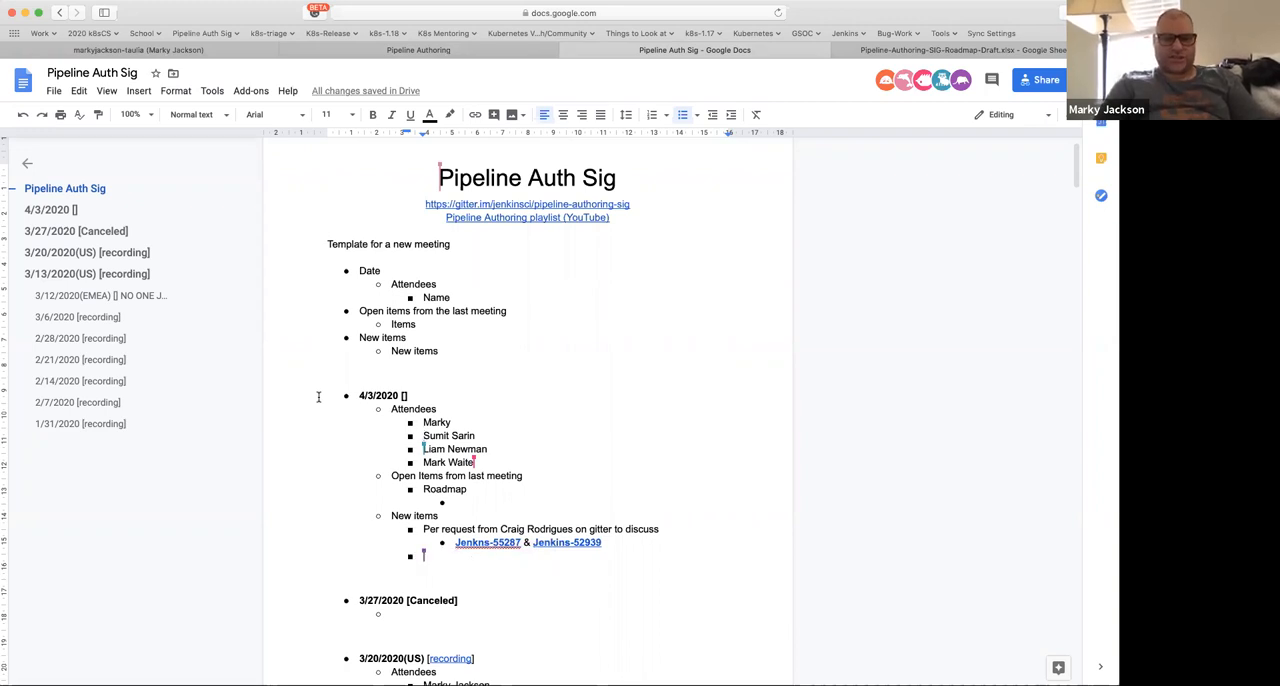
{"action": "mouse_move", "coordinate": [369, 494]}
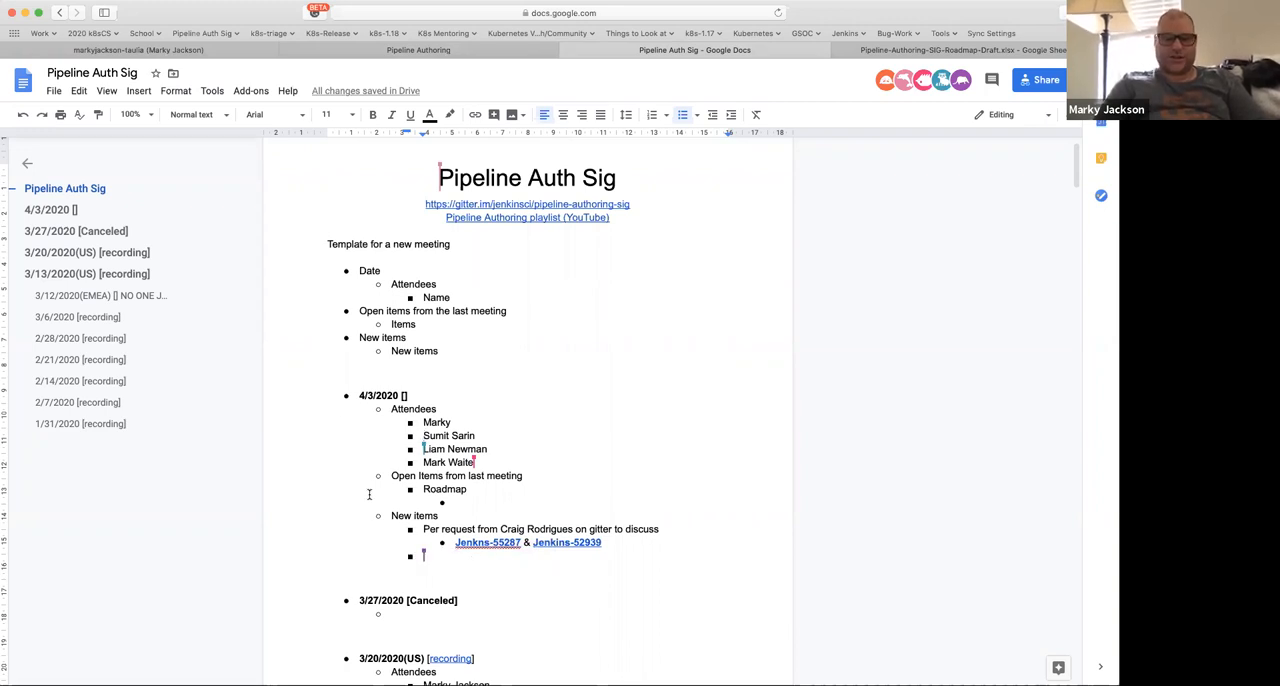
{"action": "type", "text": "Jenkins Docs SIG tracking roadmap items"}
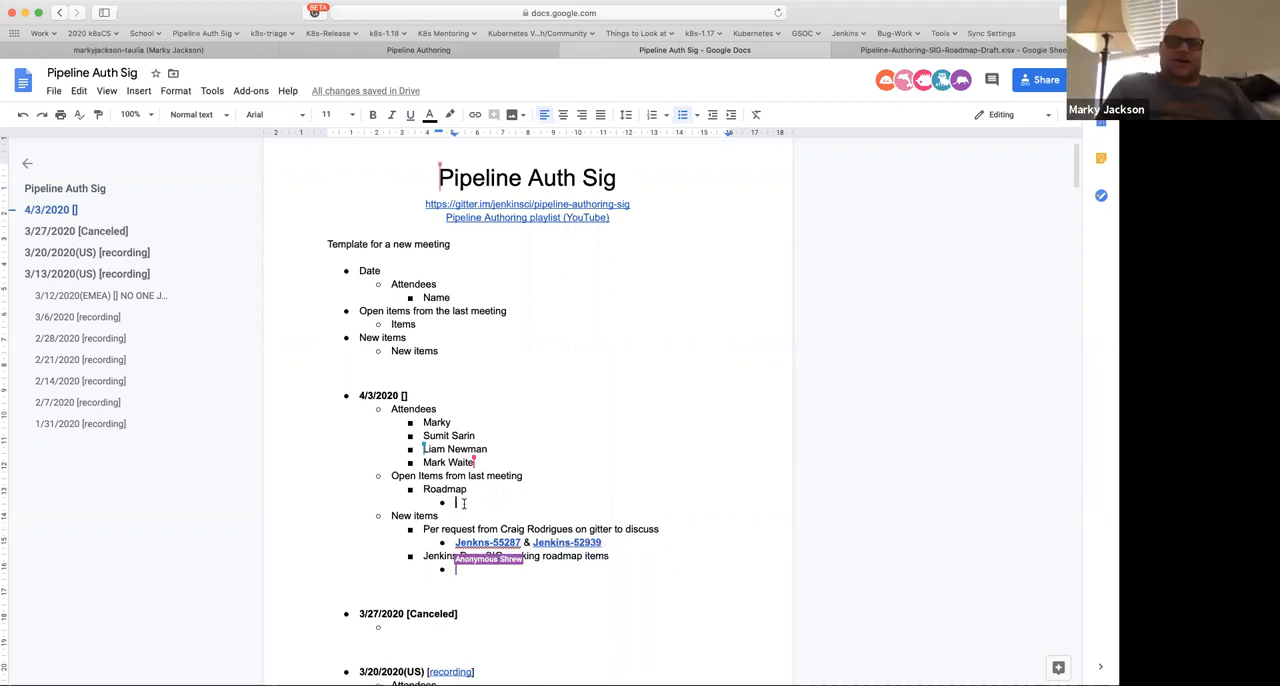
{"action": "type", "text": "See"}
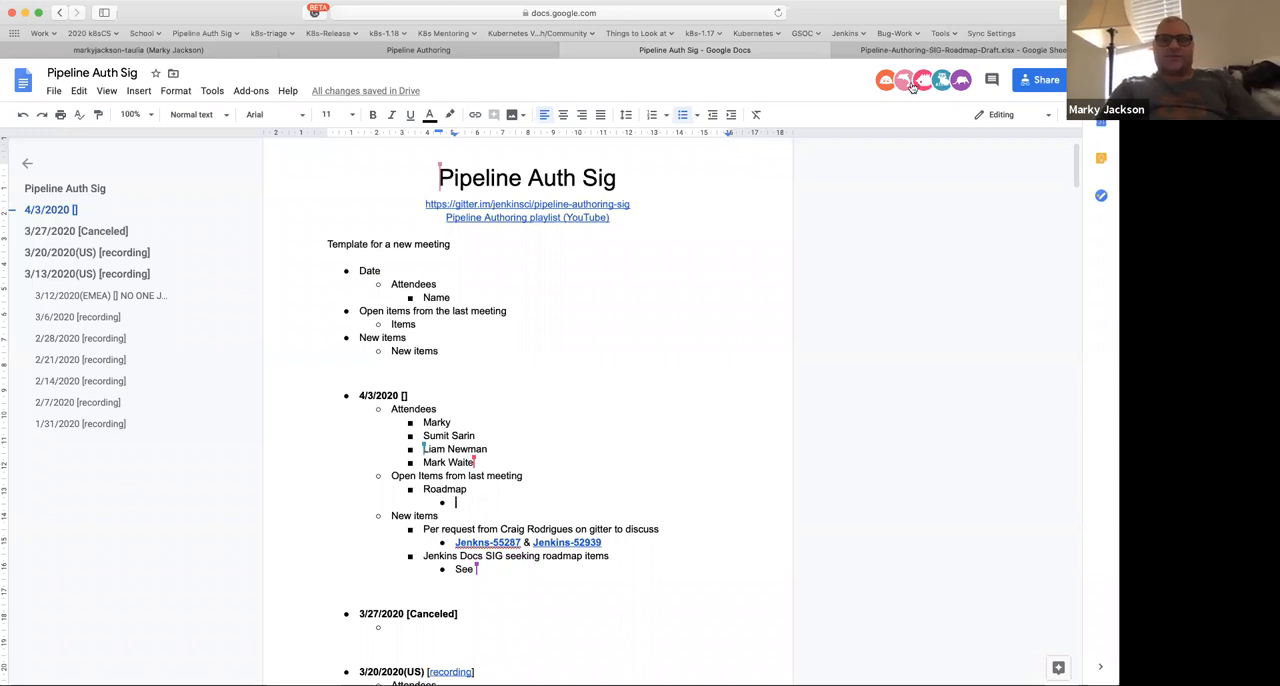
{"action": "mouse_move", "coordinate": [868, 185]}
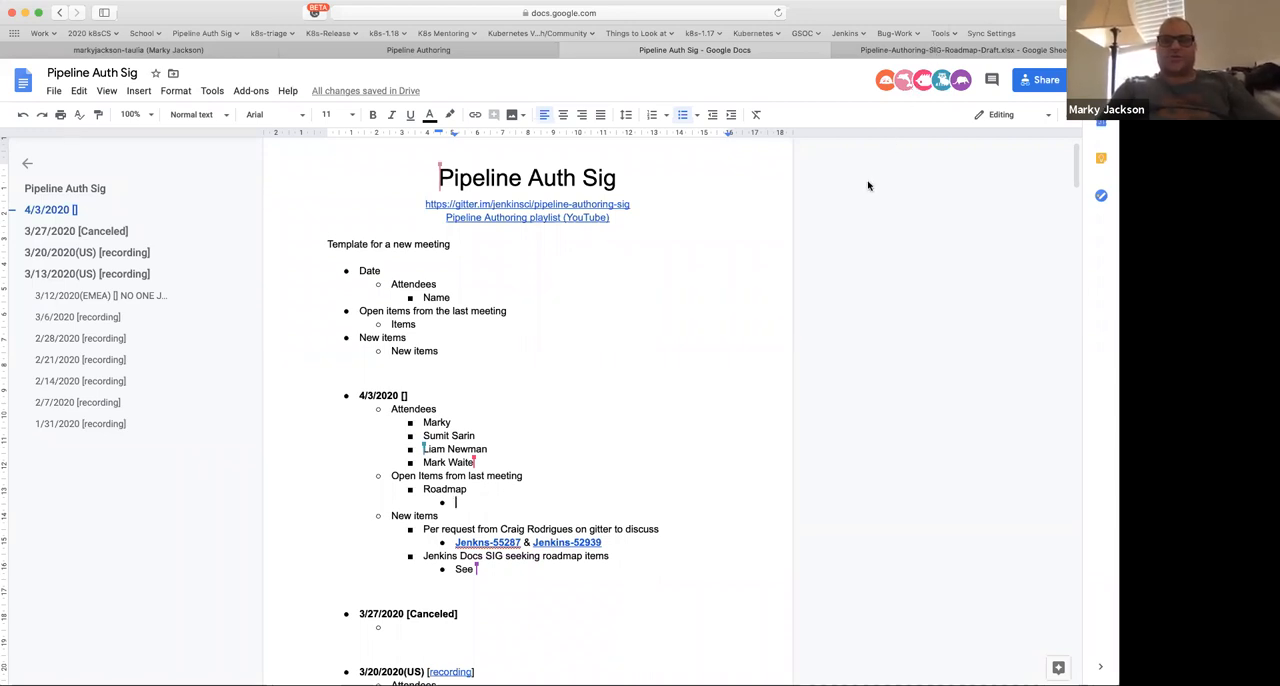
{"action": "mouse_move", "coordinate": [880, 112]}
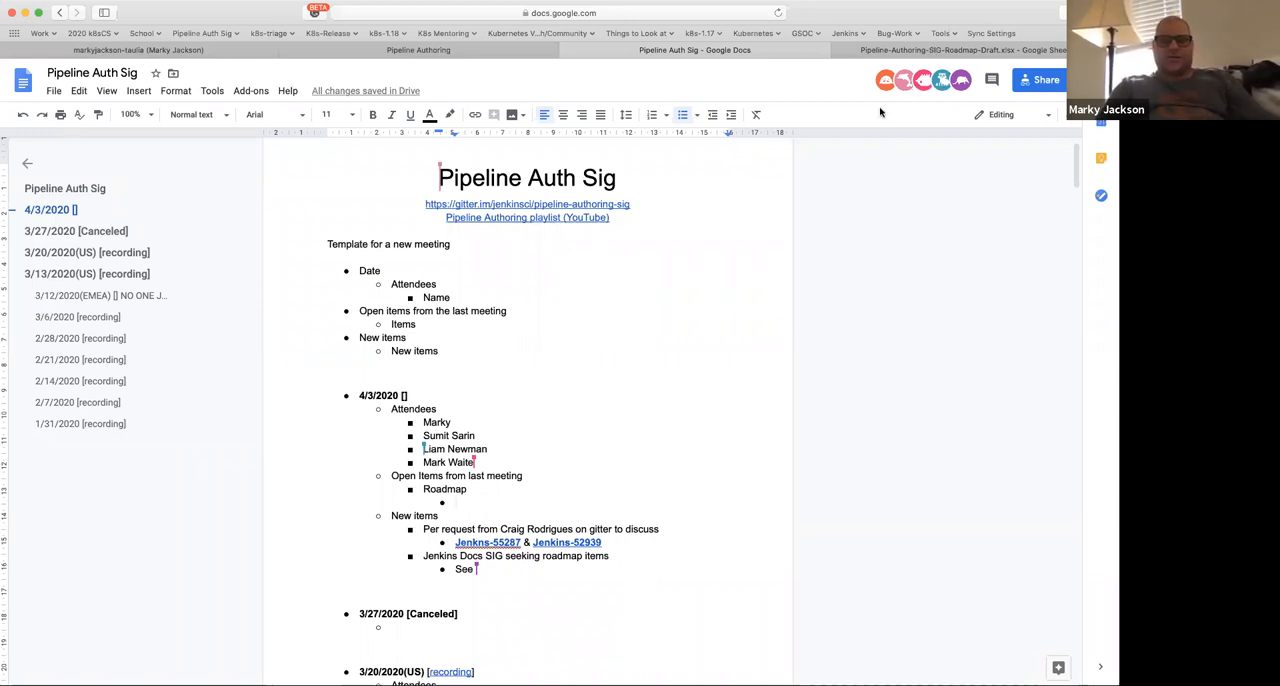
Return to the roadmap spreadsheet and scroll through the quarterly initiative timeline.
{"action": "left_click", "coordinate": [958, 50]}
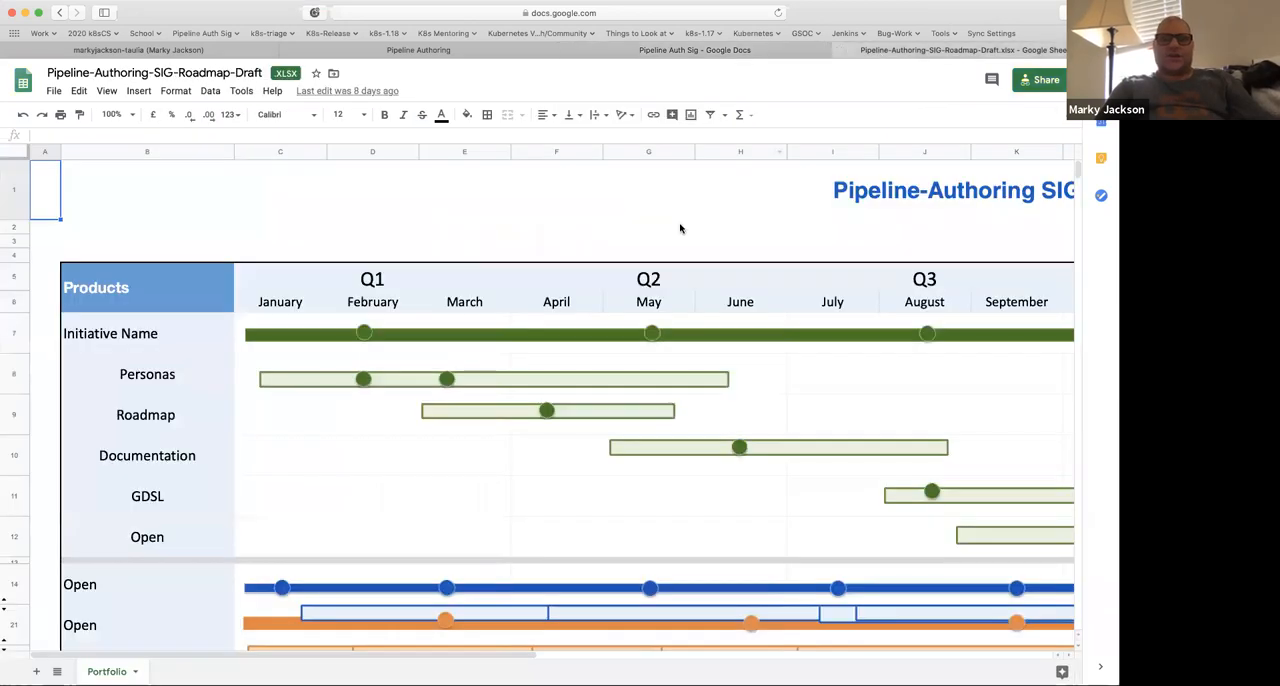
{"action": "scroll", "scroll_direction": "down", "scroll_amount": 3}
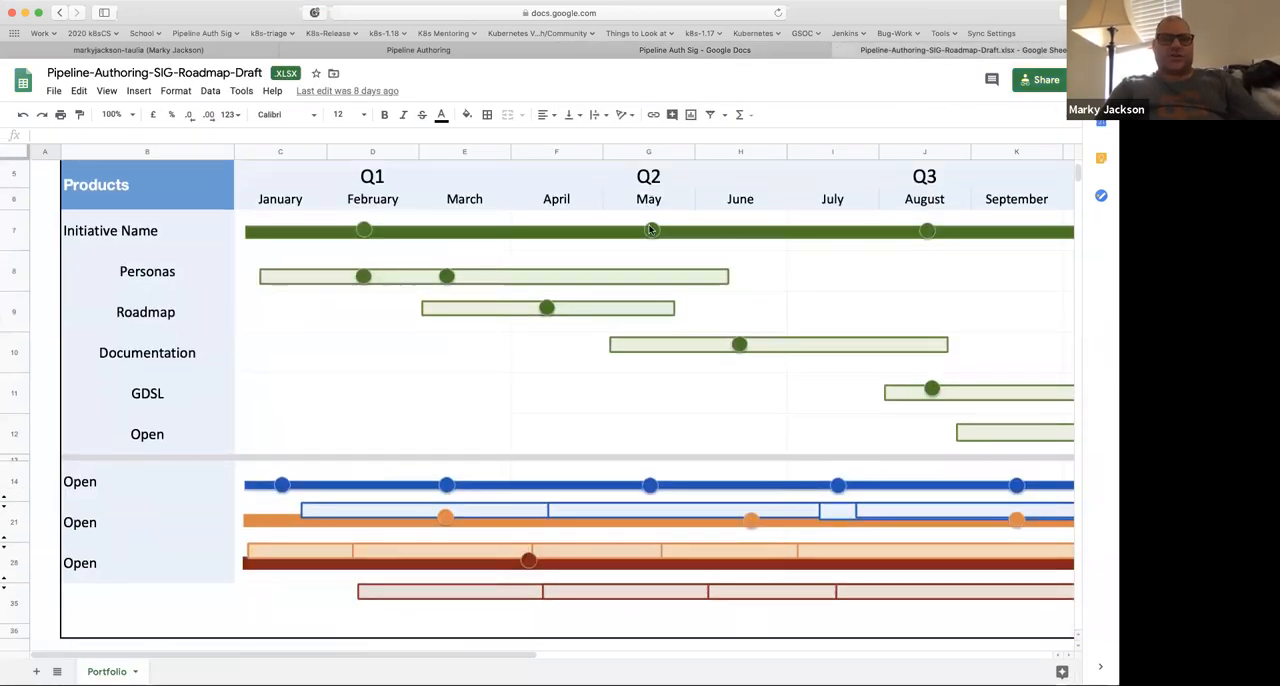
{"action": "mouse_move", "coordinate": [218, 414]}
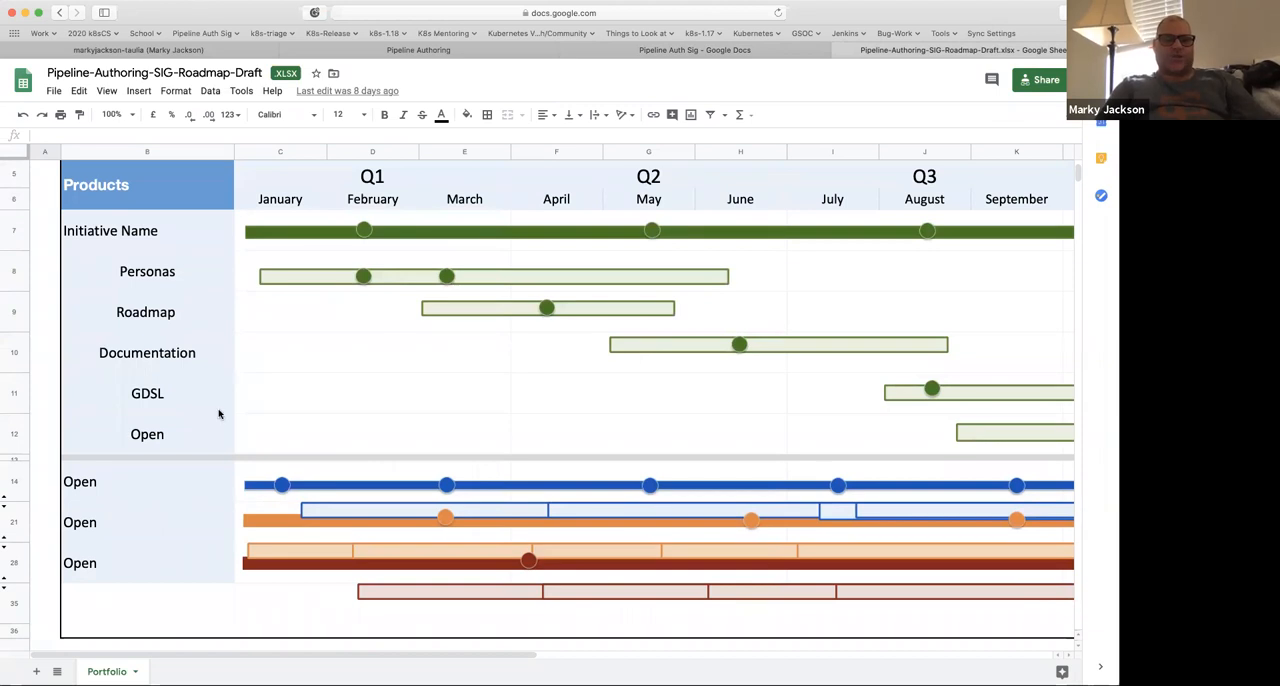
{"action": "mouse_move", "coordinate": [138, 322]}
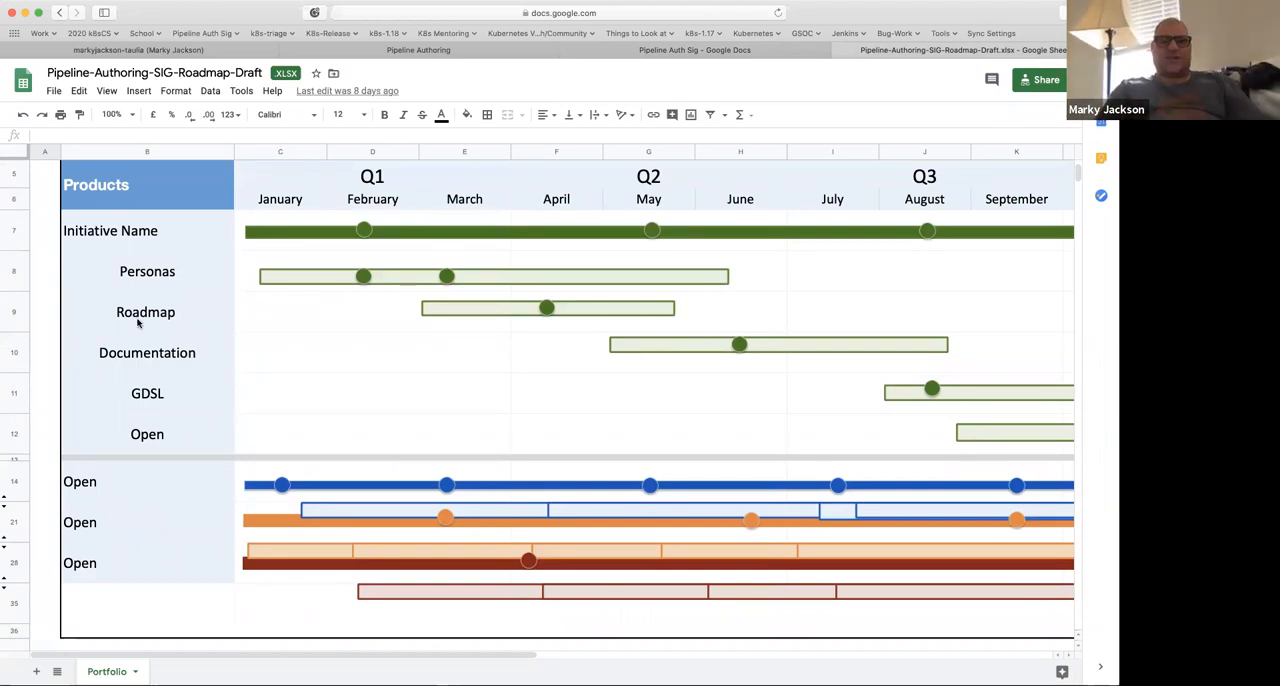
{"action": "mouse_move", "coordinate": [363, 232]}
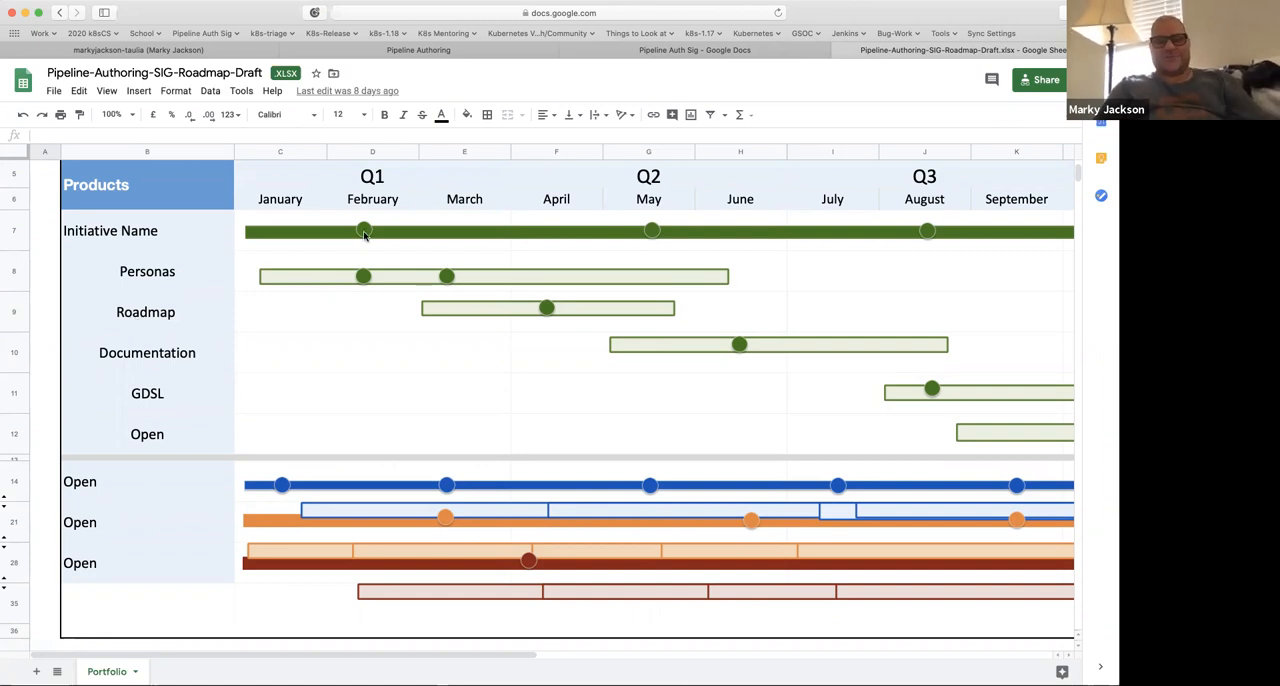
{"action": "mouse_move", "coordinate": [368, 241]}
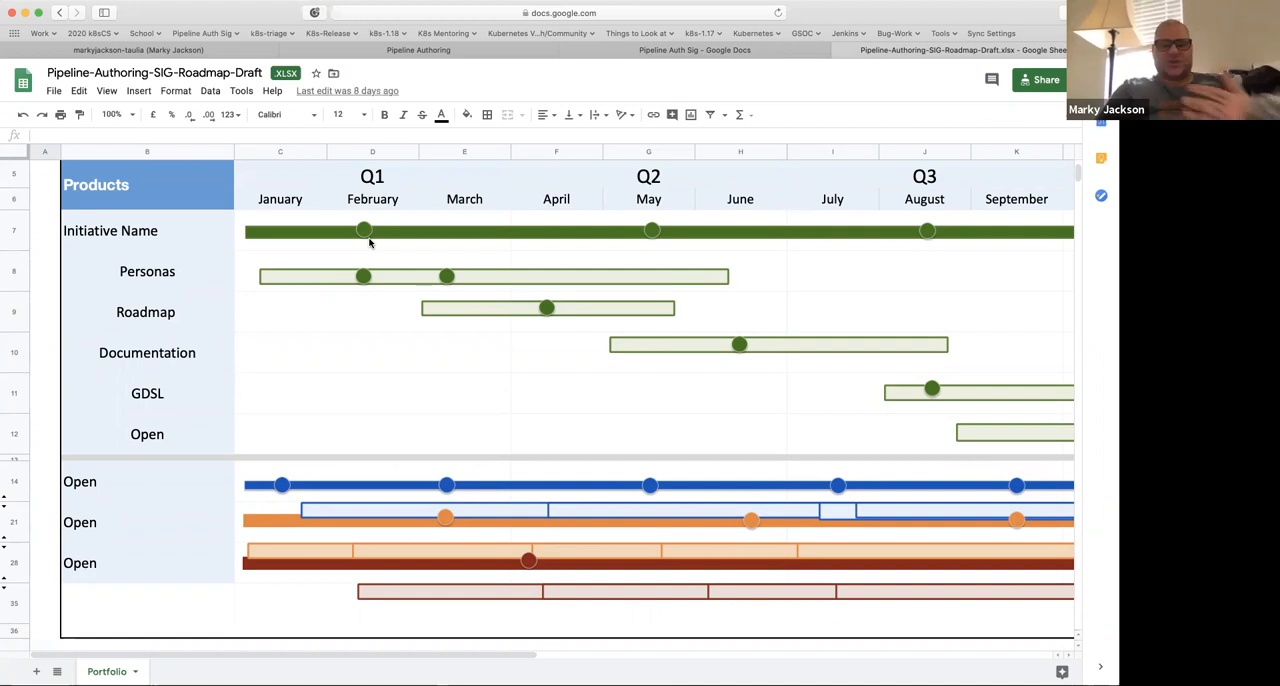
{"action": "mouse_move", "coordinate": [382, 250]}
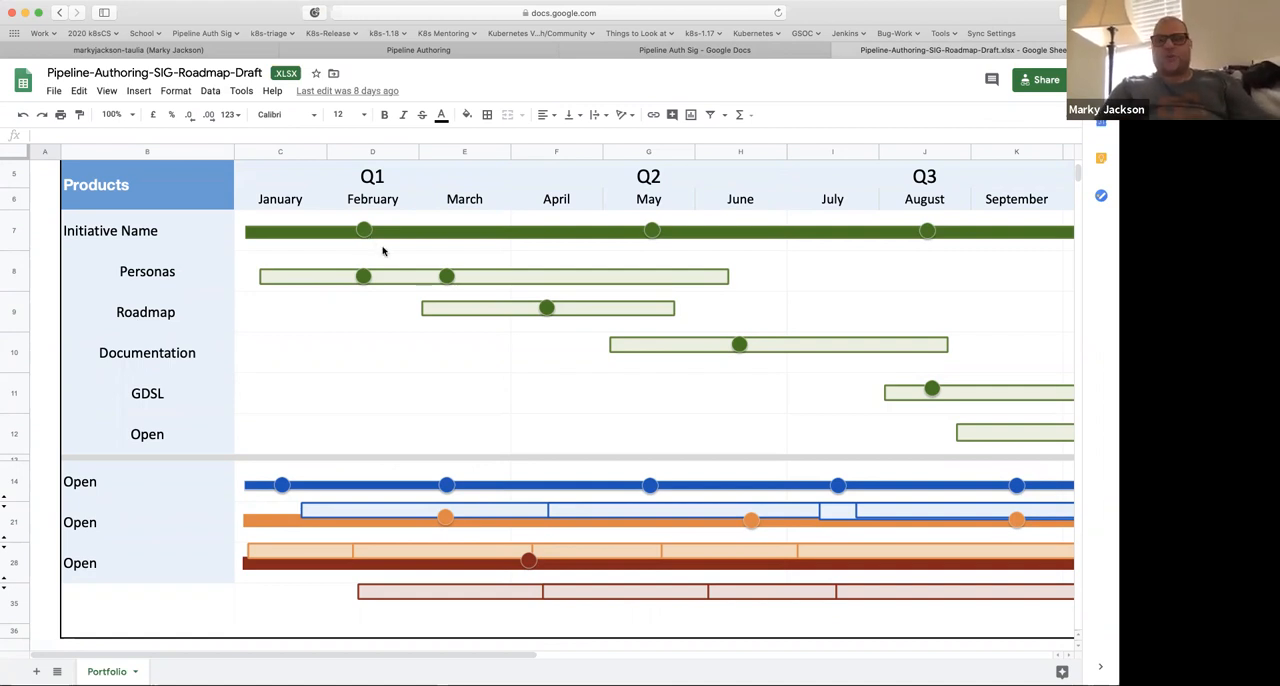
{"action": "mouse_move", "coordinate": [442, 318]}
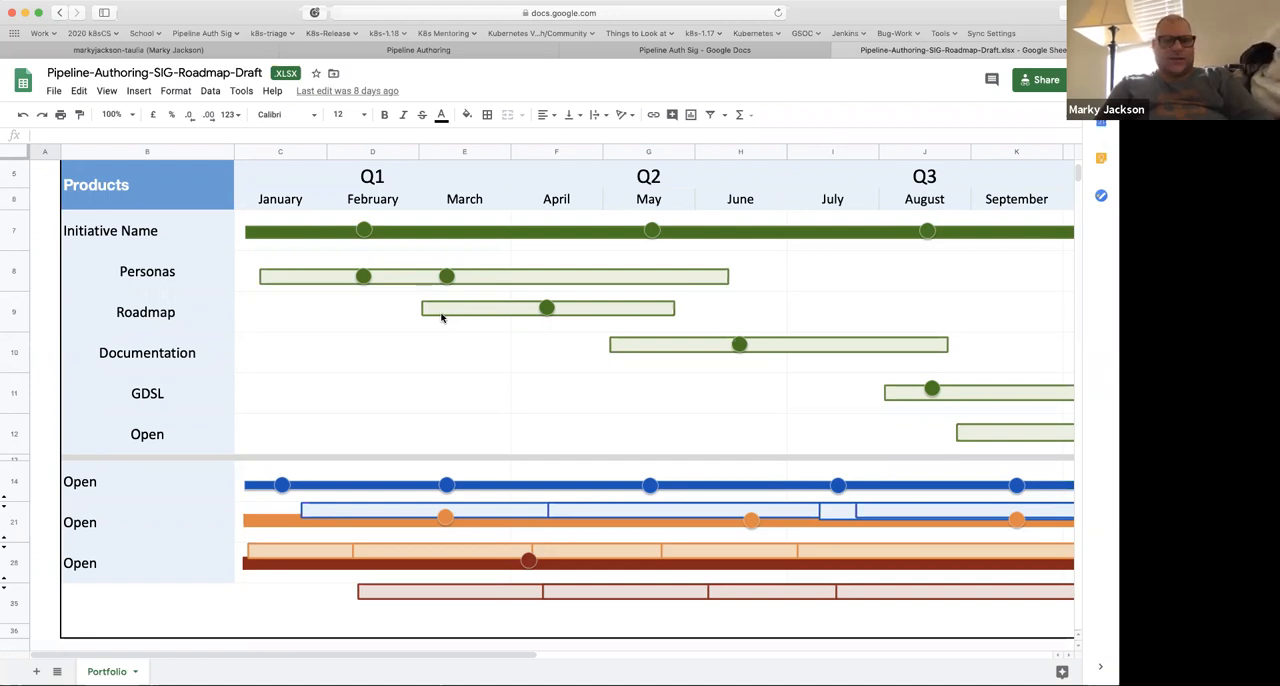
{"action": "mouse_move", "coordinate": [318, 631]}
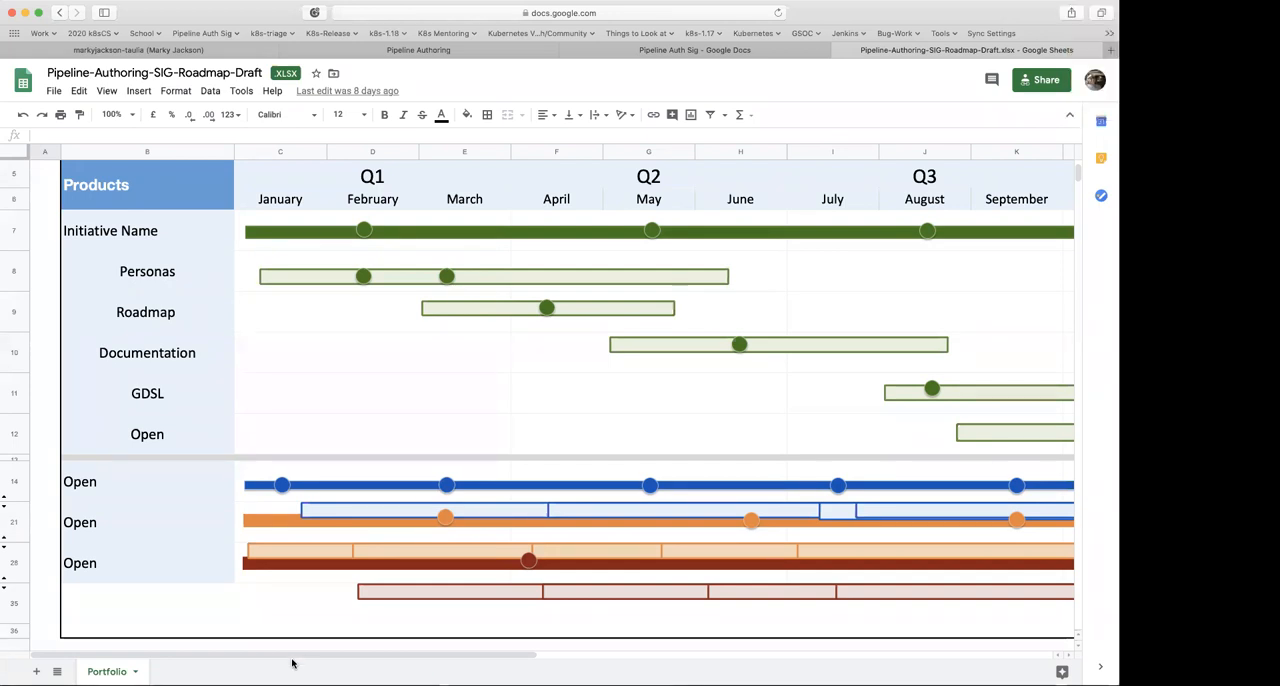
{"action": "mouse_move", "coordinate": [259, 670]}
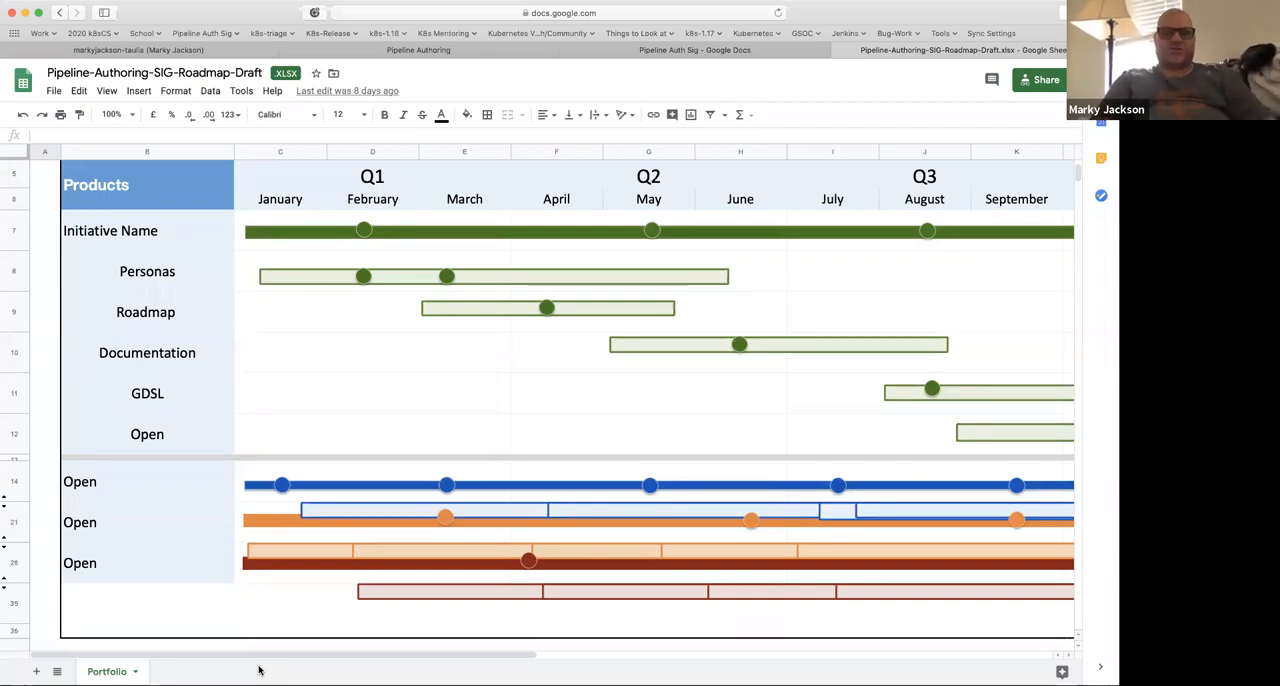
{"action": "mouse_move", "coordinate": [286, 673]}
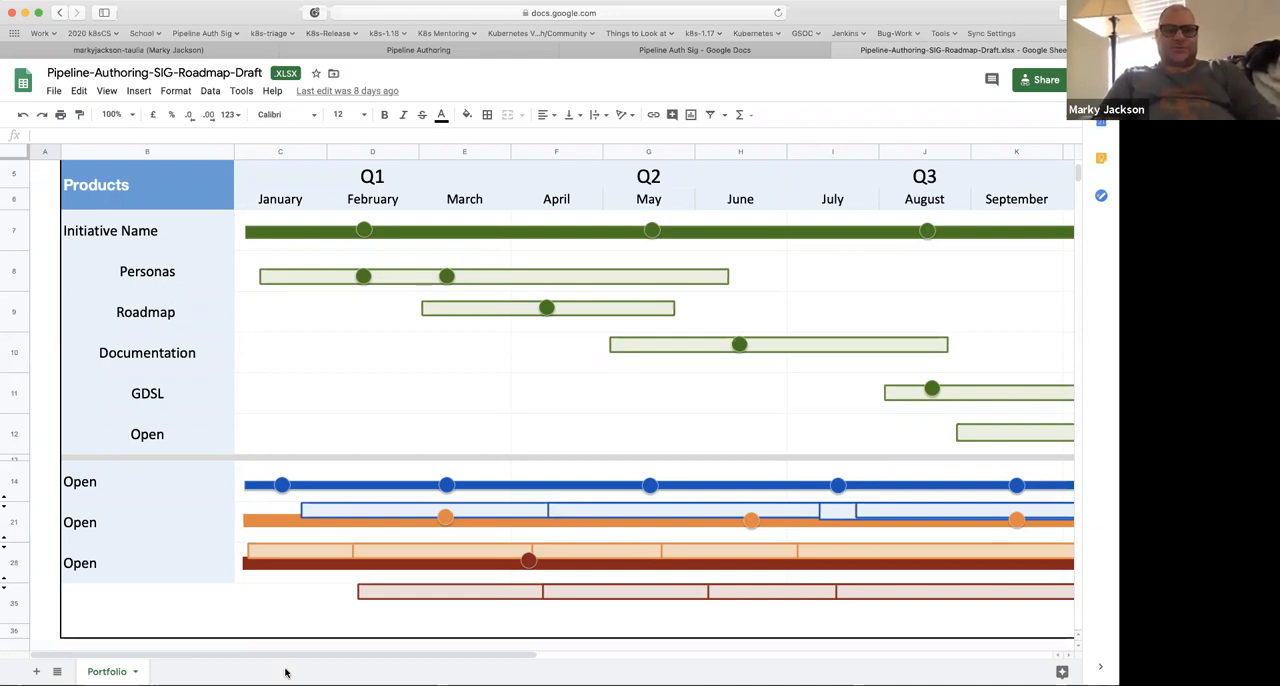
{"action": "mouse_move", "coordinate": [249, 615]}
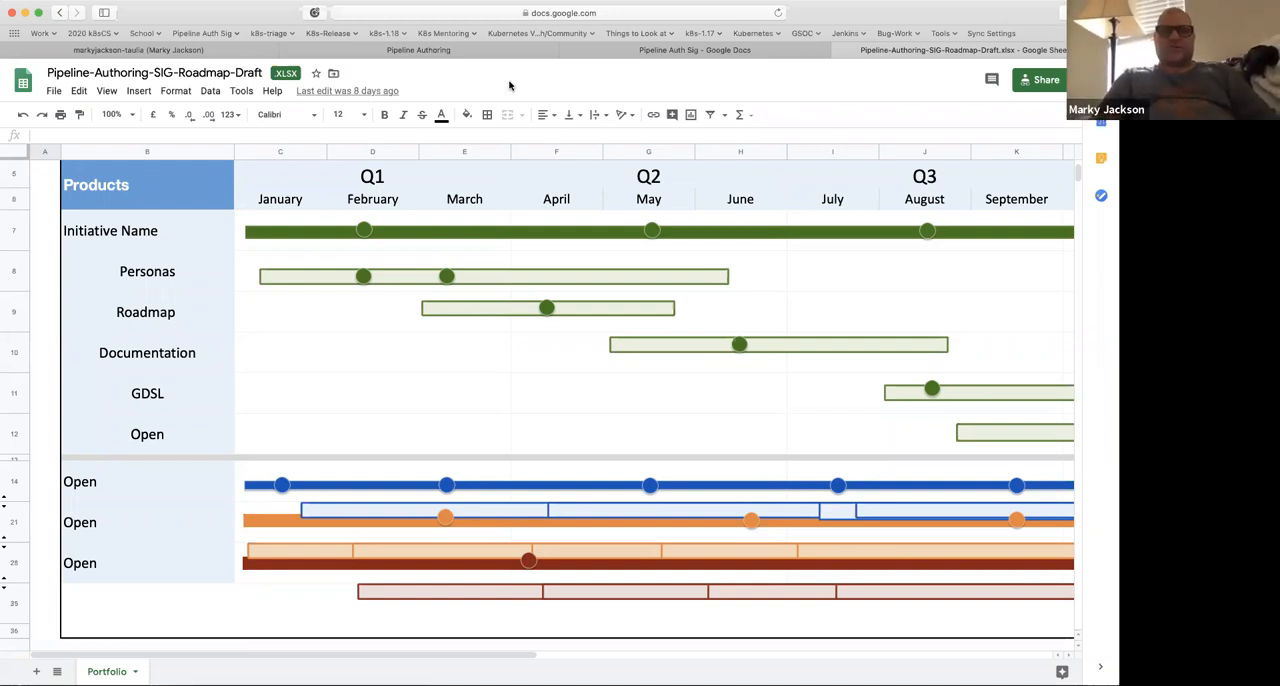
{"action": "mouse_move", "coordinate": [389, 206]}
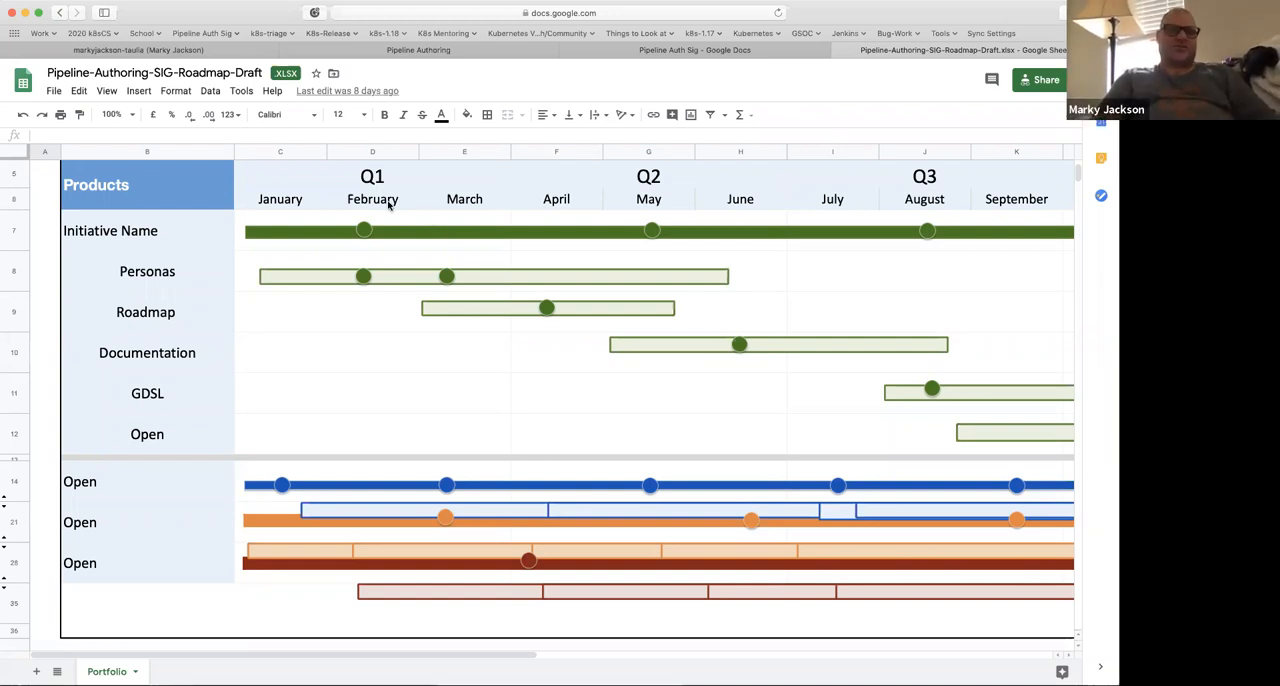
{"action": "mouse_move", "coordinate": [408, 228]}
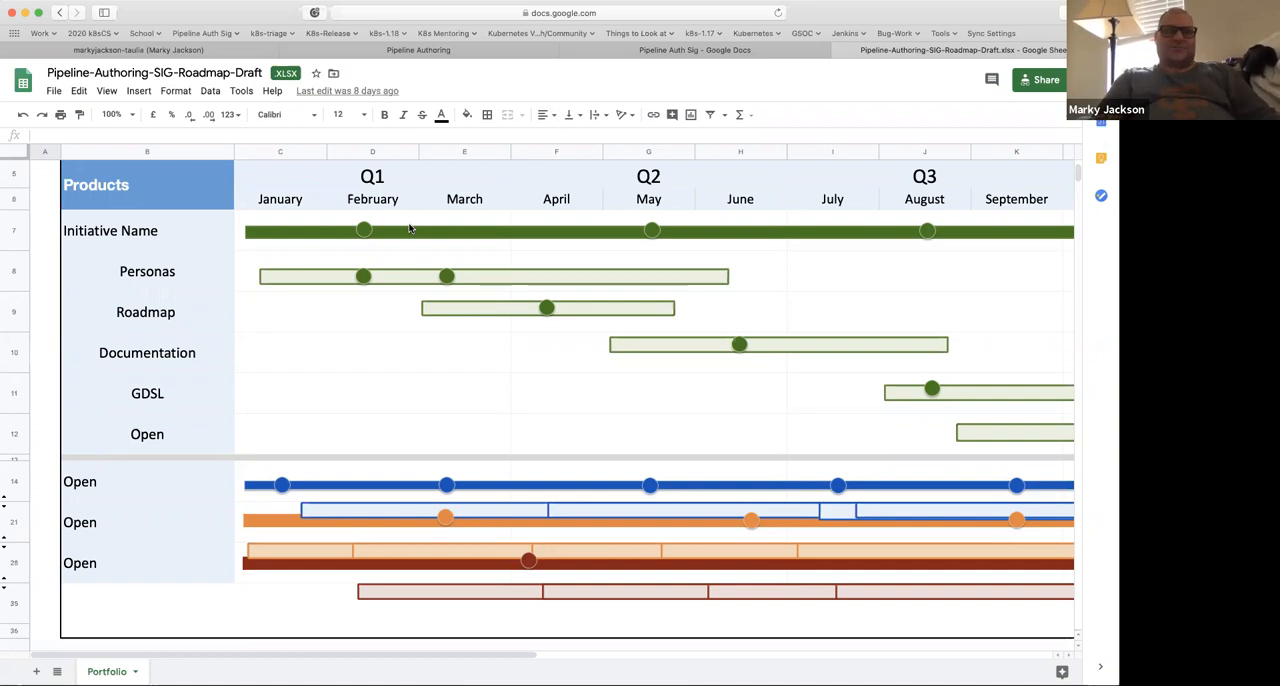
{"action": "mouse_move", "coordinate": [323, 178]}
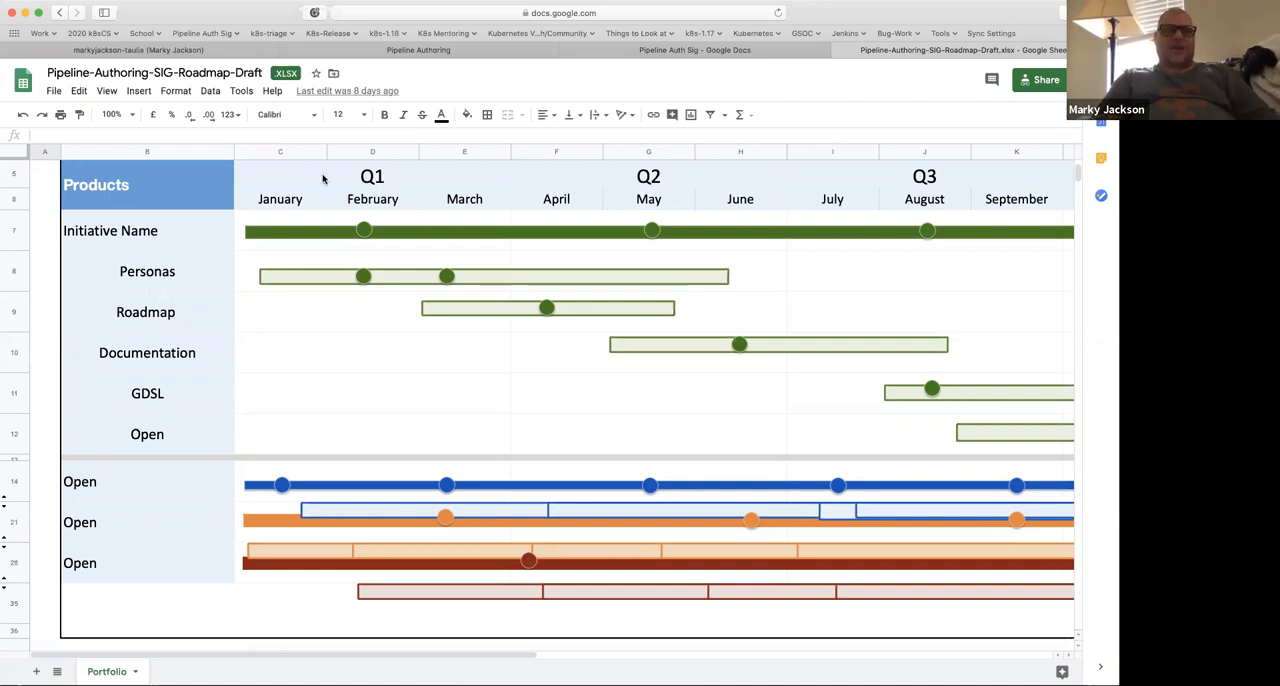
{"action": "mouse_move", "coordinate": [377, 185]}
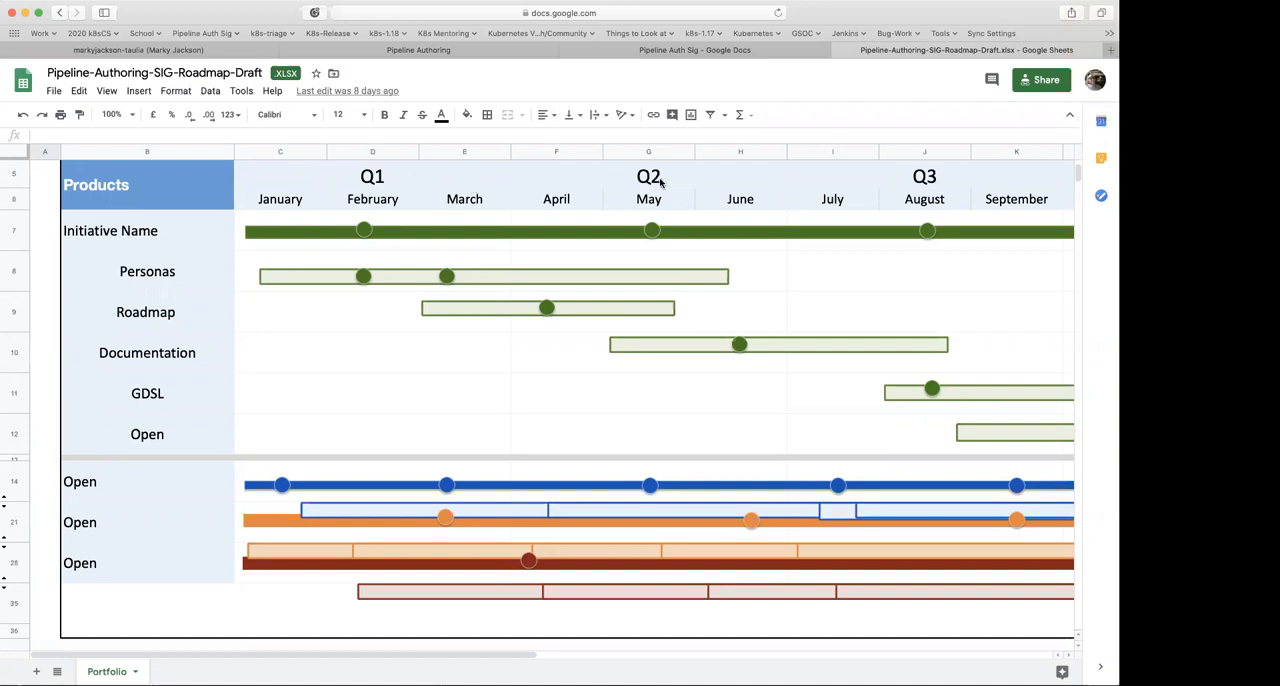
{"action": "mouse_move", "coordinate": [776, 190]}
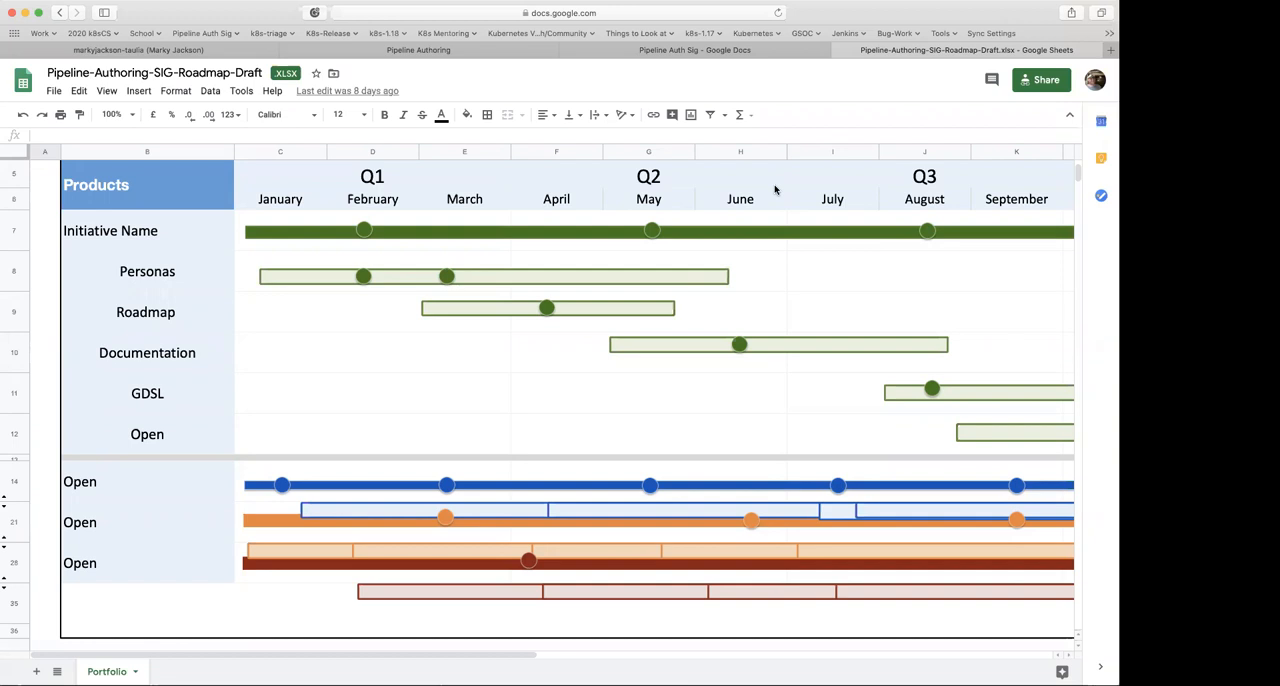
{"action": "mouse_move", "coordinate": [777, 281]}
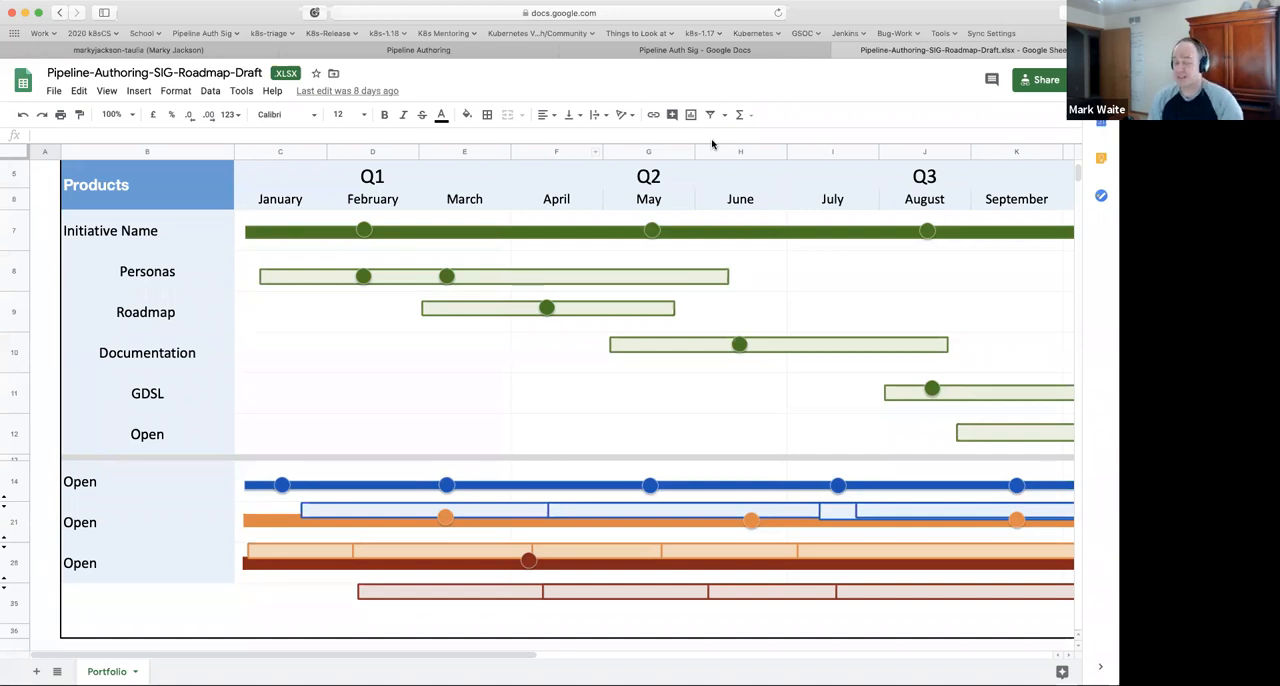
{"action": "mouse_move", "coordinate": [507, 451]}
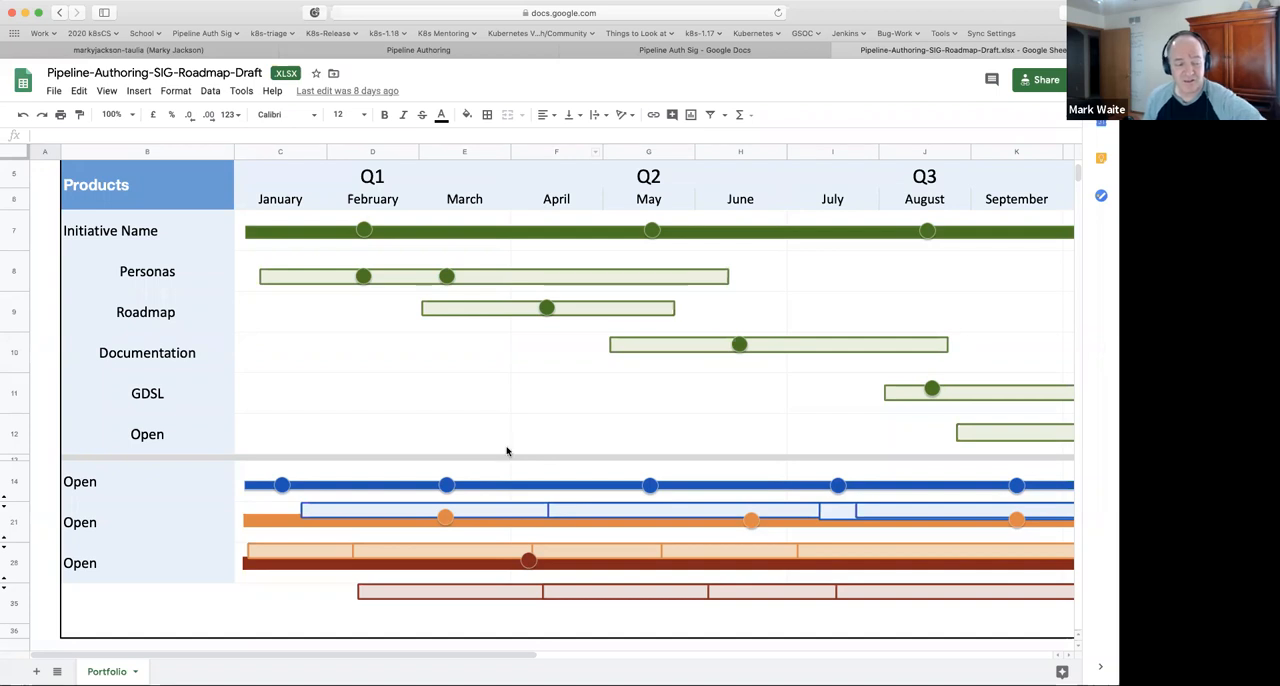
{"action": "mouse_move", "coordinate": [452, 196]}
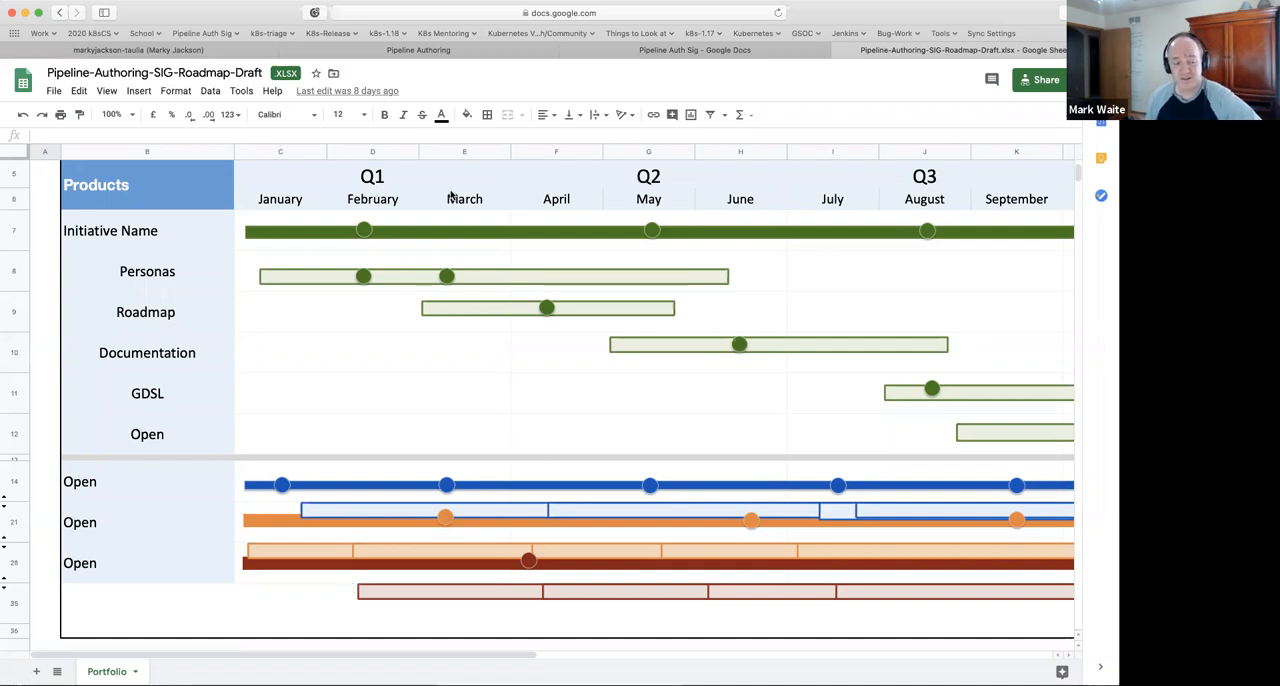
{"action": "mouse_move", "coordinate": [527, 82]}
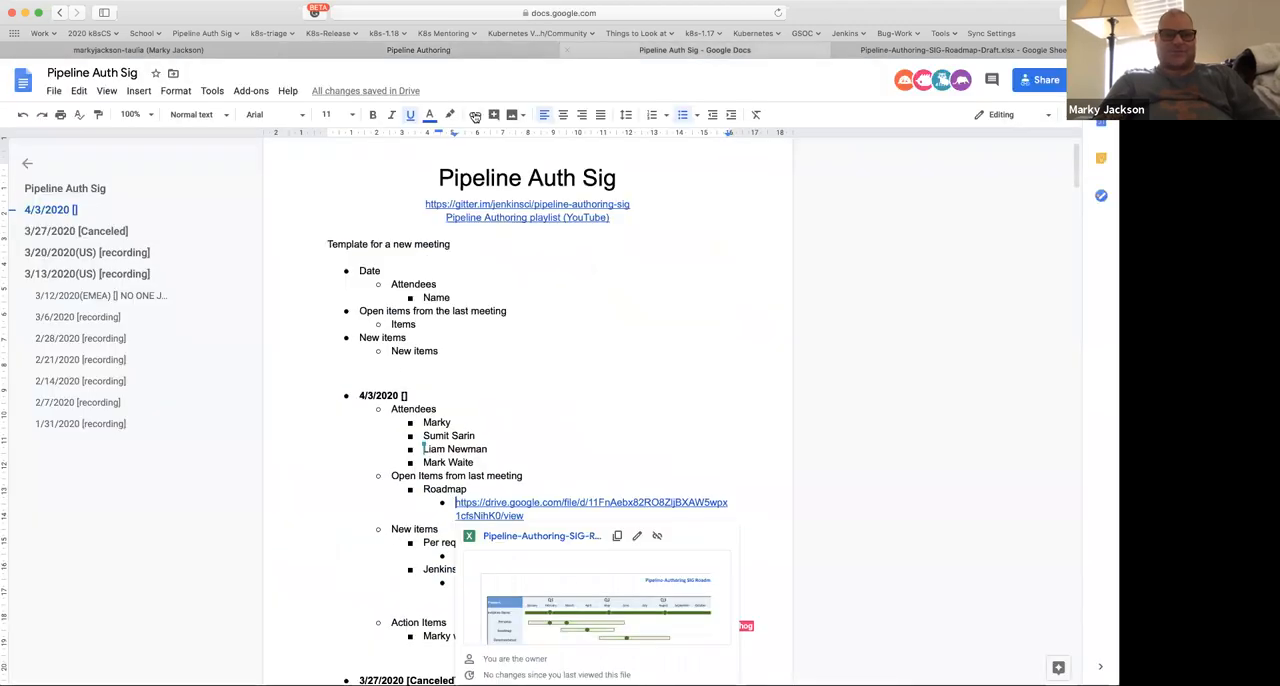
Scroll to the Jenkins-55287 & Jenkins-52939 item in the 4/3/2020 notes.
{"action": "scroll", "scroll_direction": "down", "scroll_amount": 3}
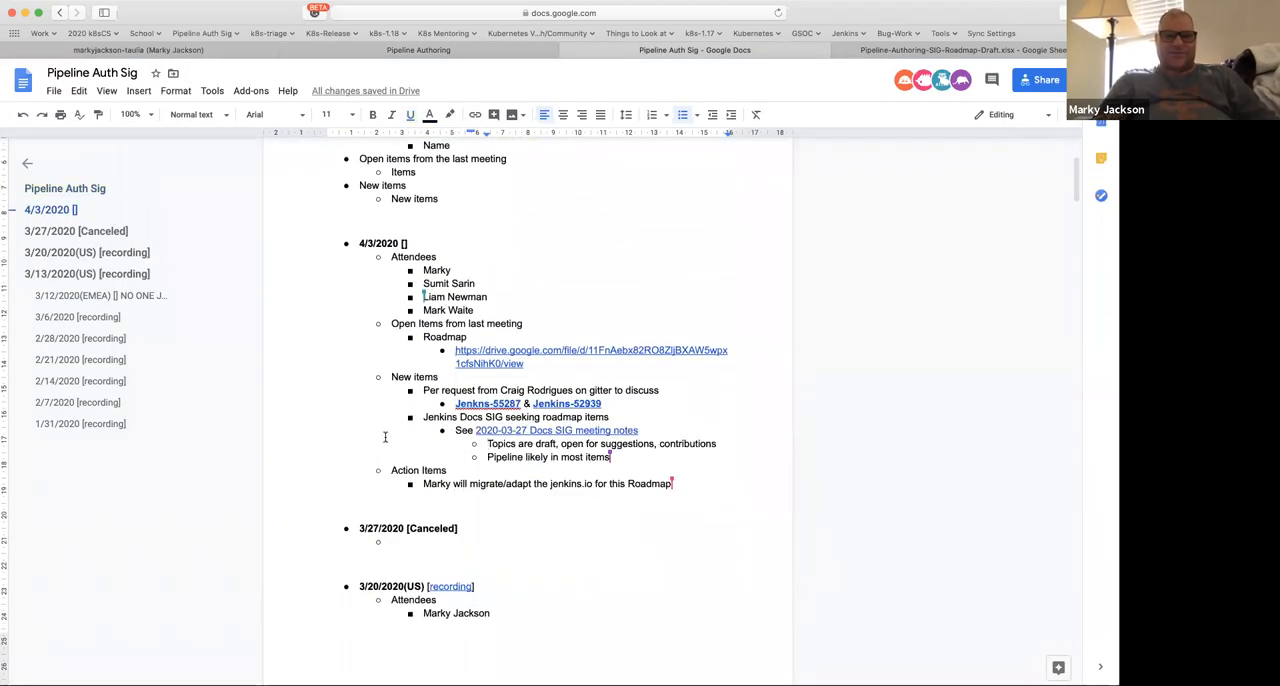
{"action": "scroll", "scroll_direction": "up", "scroll_amount": 3}
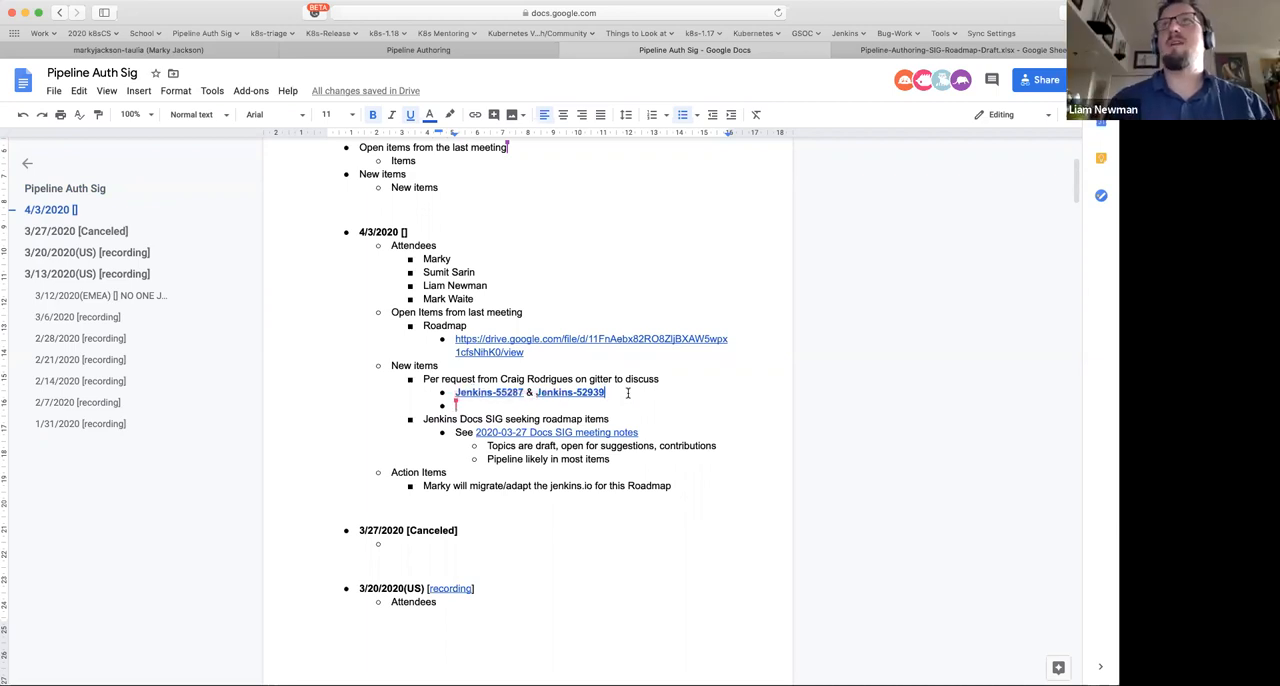
{"action": "mouse_move", "coordinate": [628, 395]}
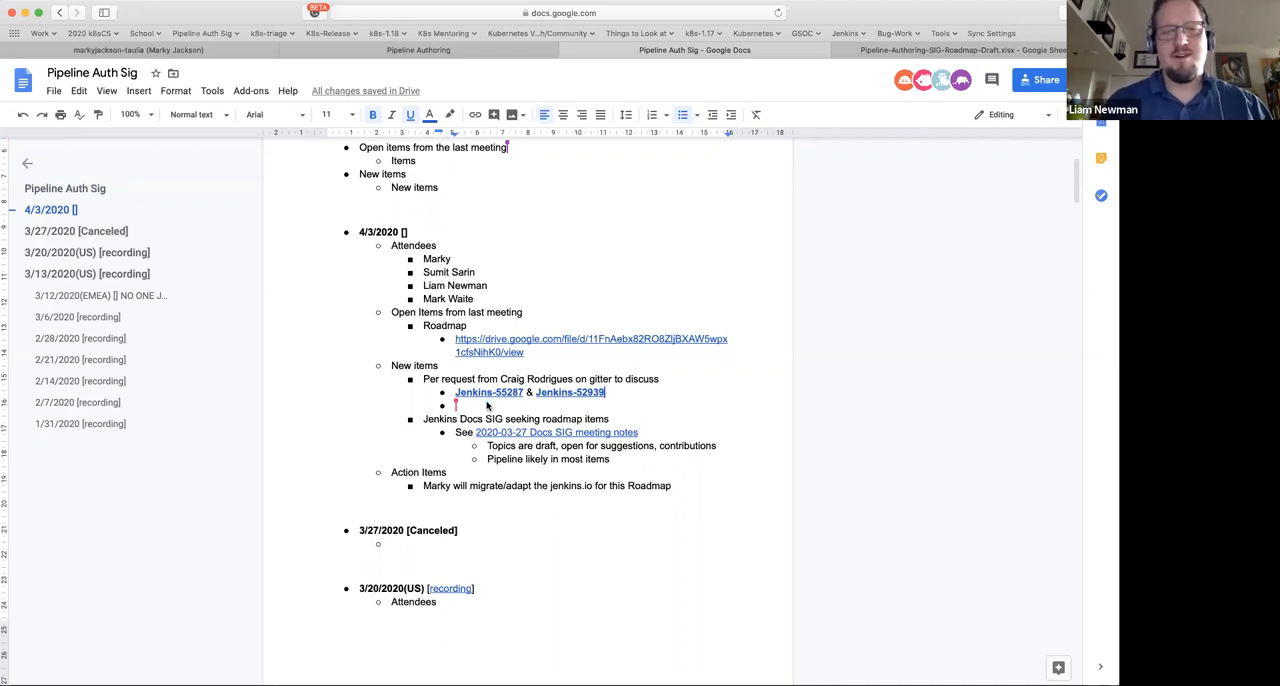
{"action": "mouse_move", "coordinate": [715, 423]}
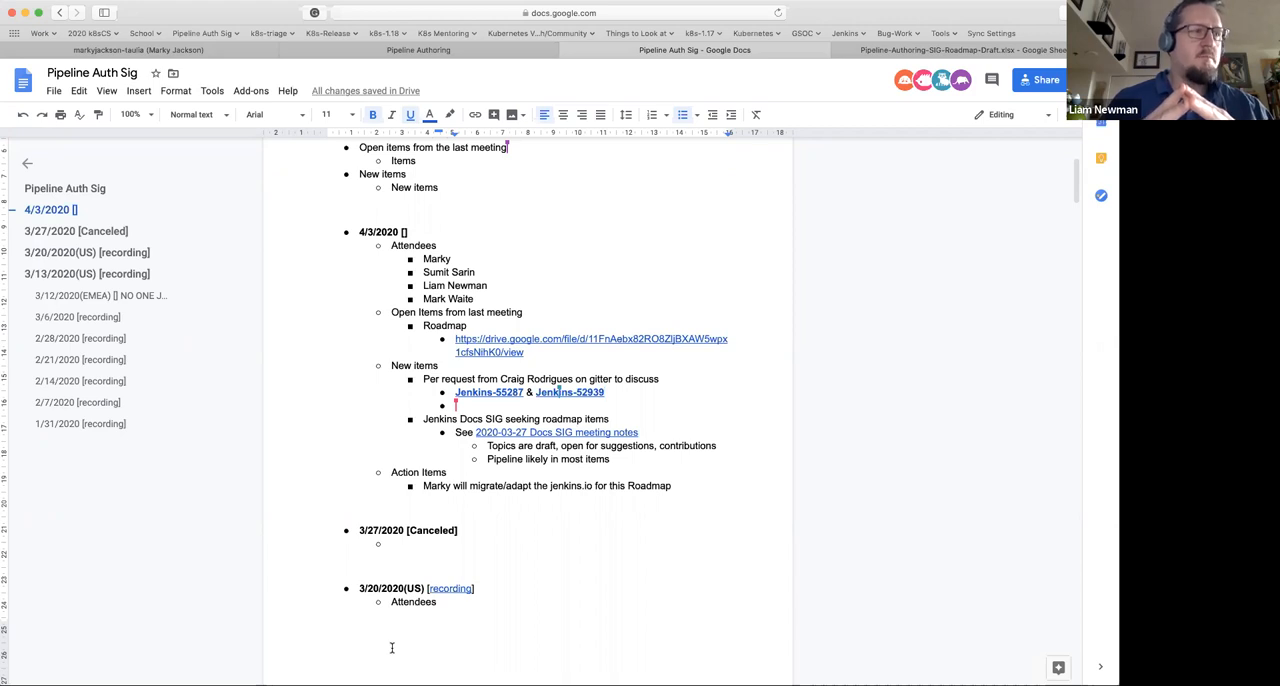
{"action": "mouse_move", "coordinate": [388, 478]}
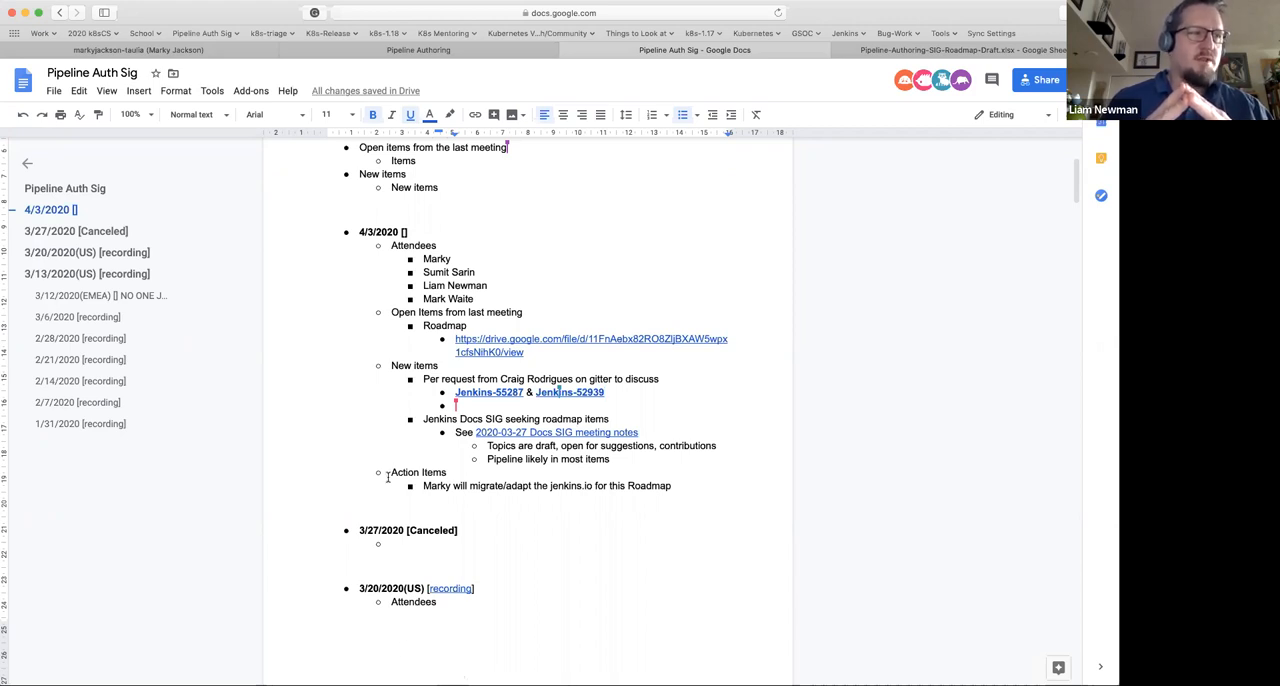
{"action": "mouse_move", "coordinate": [454, 641]}
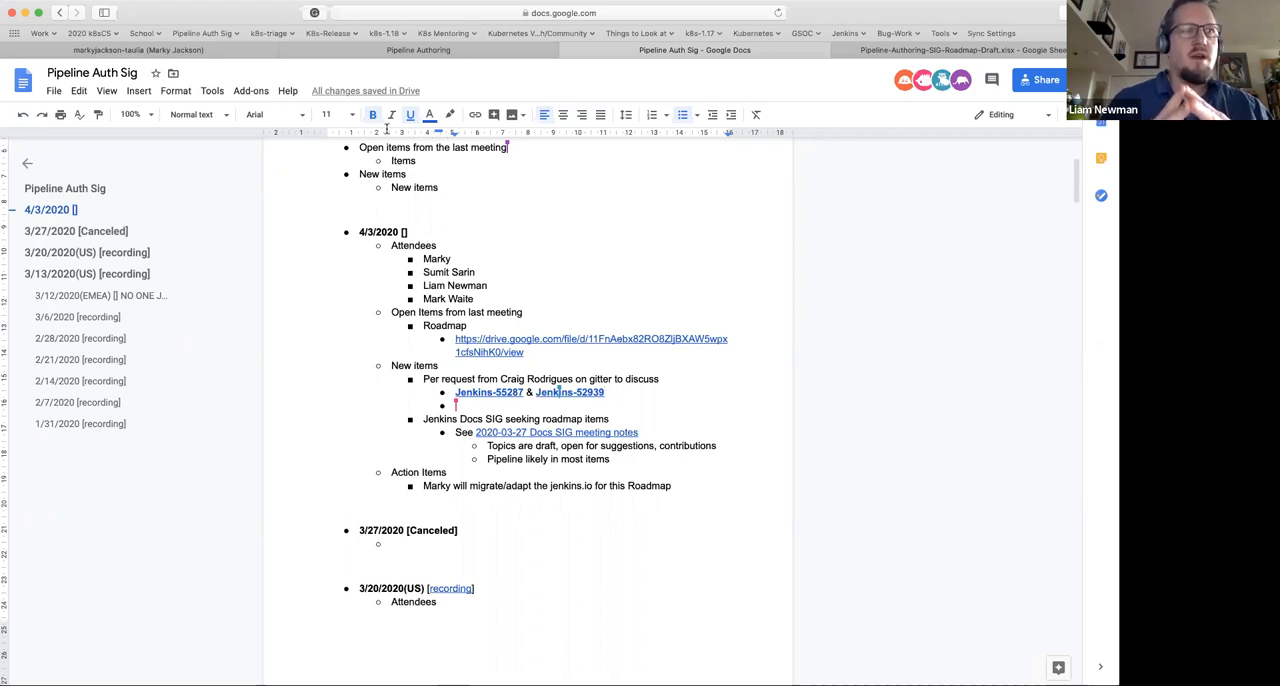
{"action": "mouse_move", "coordinate": [338, 198]}
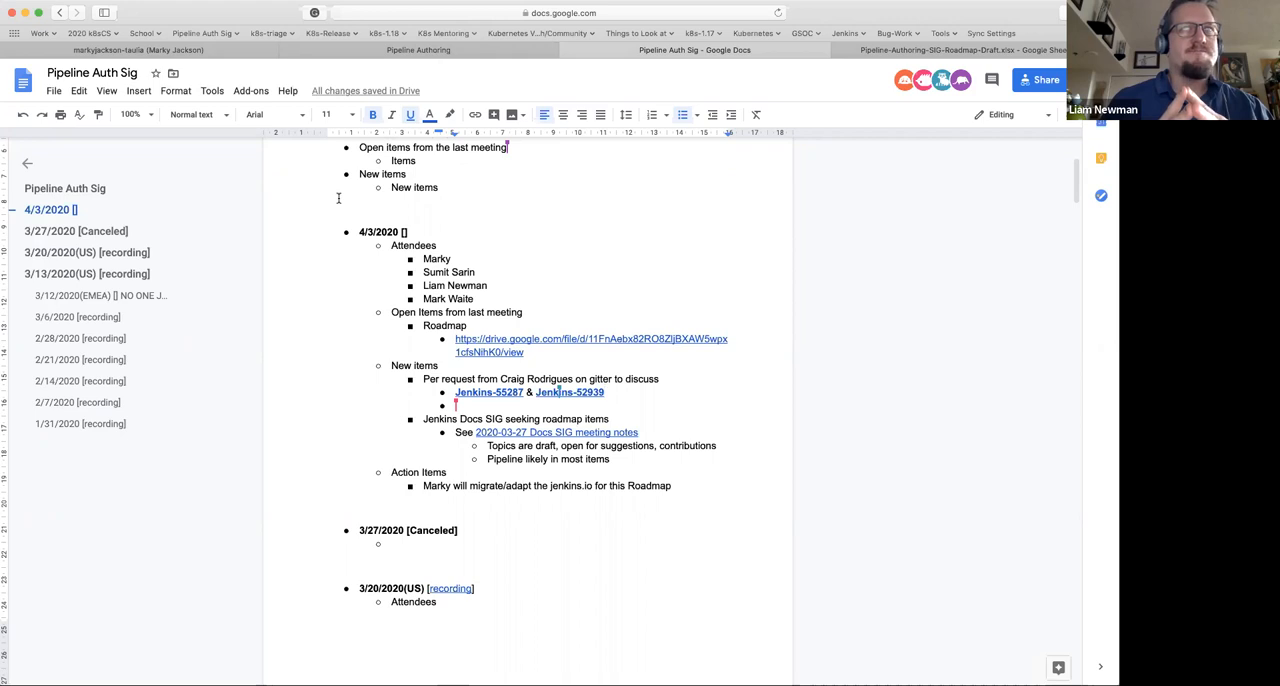
{"action": "mouse_move", "coordinate": [313, 211]}
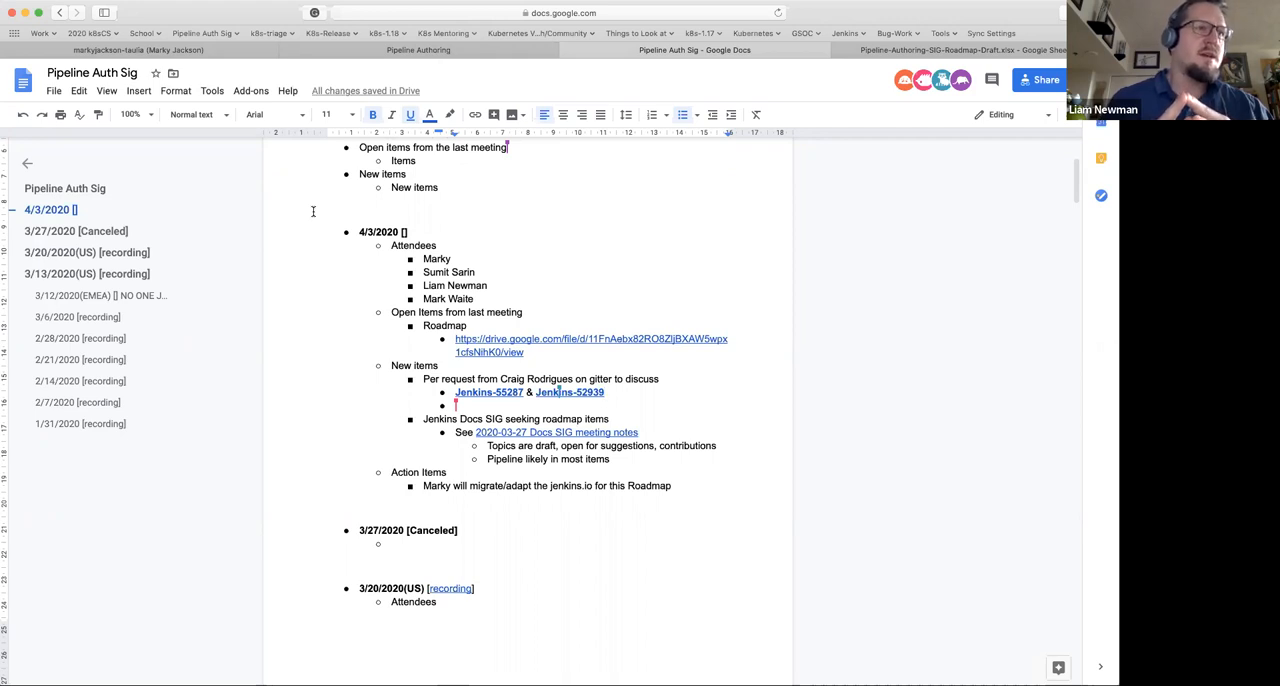
{"action": "mouse_move", "coordinate": [449, 113]}
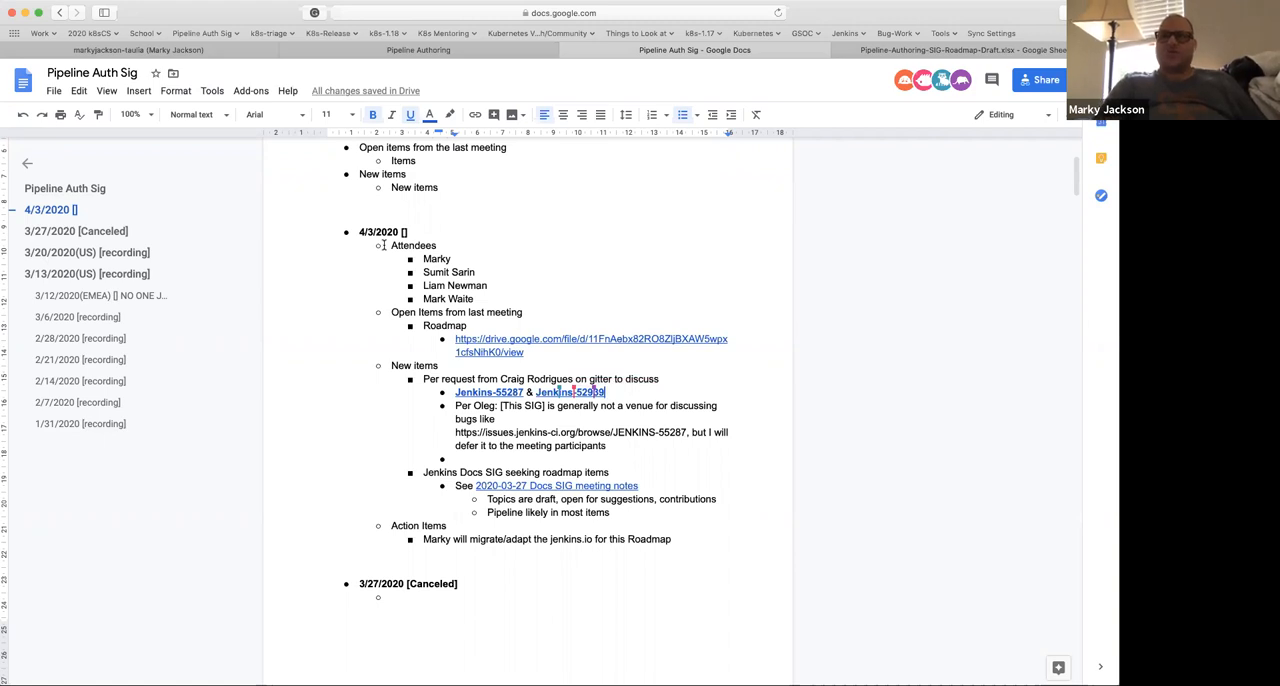
{"action": "mouse_move", "coordinate": [338, 292]}
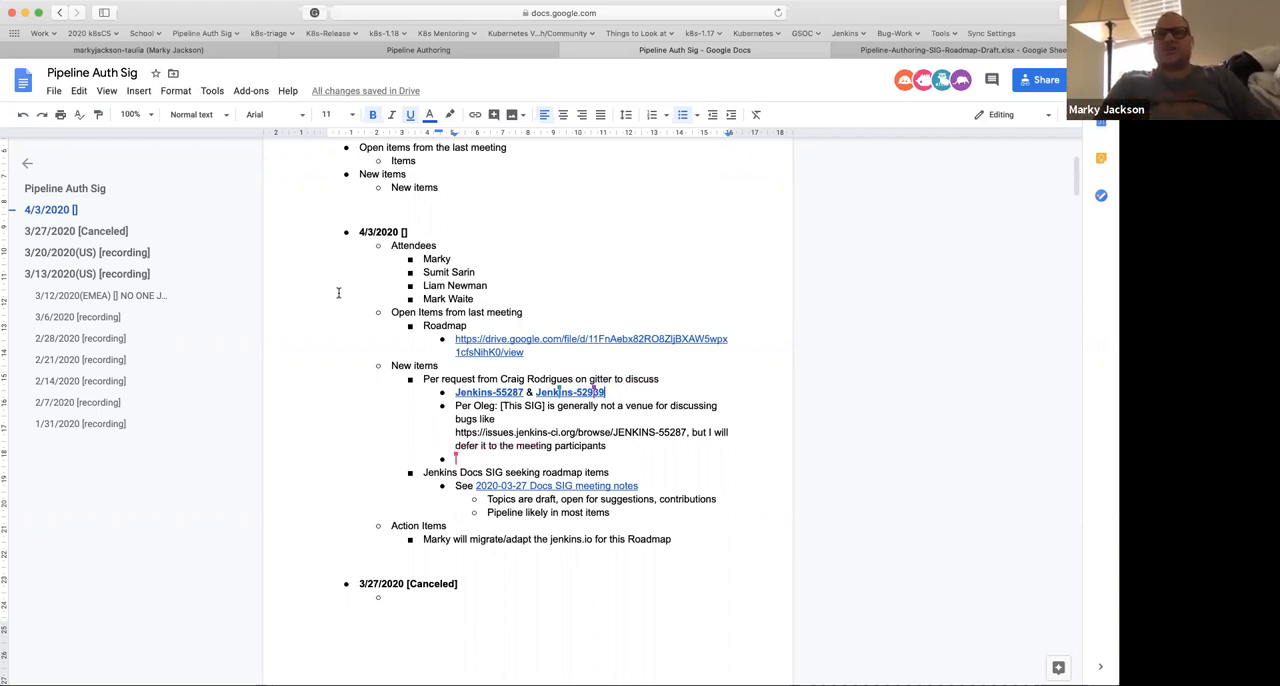
{"action": "mouse_move", "coordinate": [334, 329]}
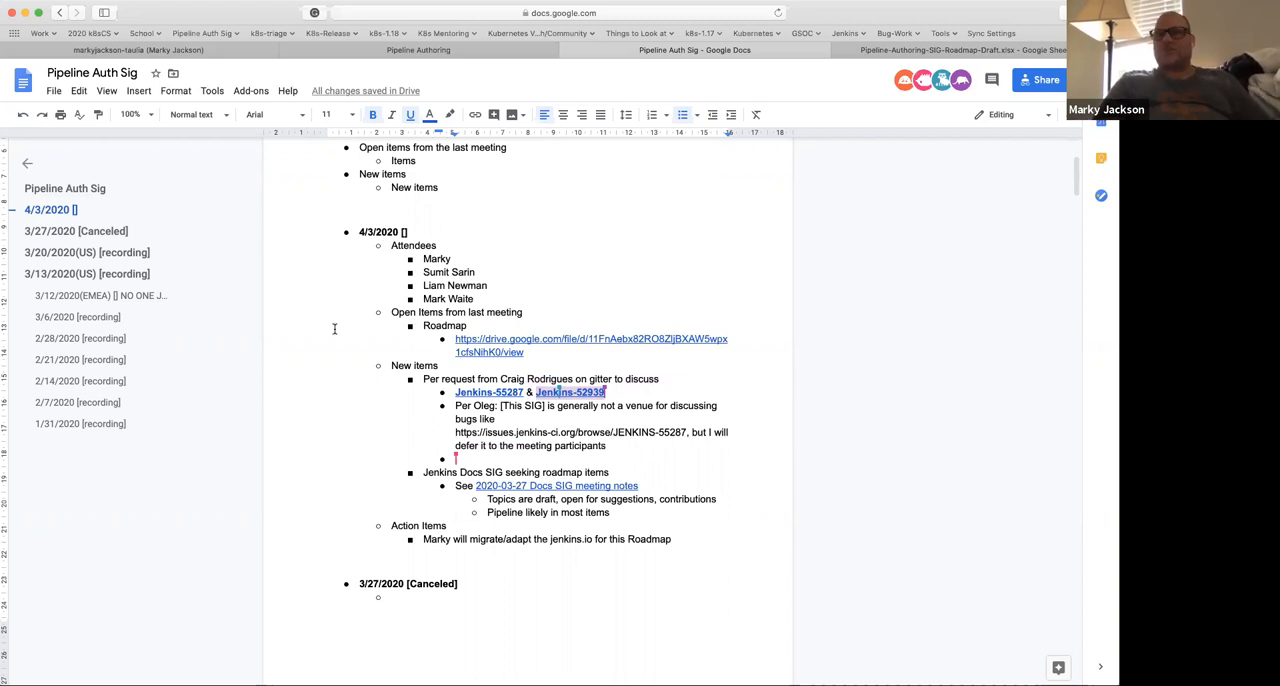
{"action": "mouse_move", "coordinate": [346, 432]}
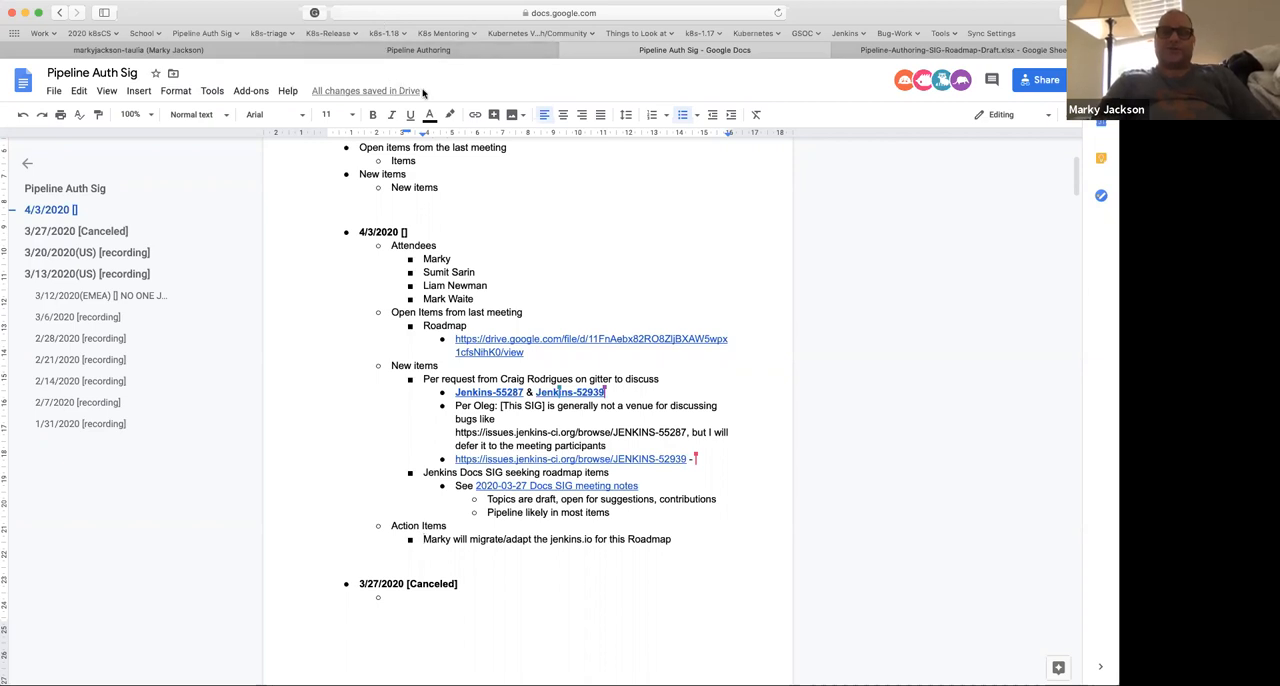
{"action": "mouse_move", "coordinate": [462, 105]}
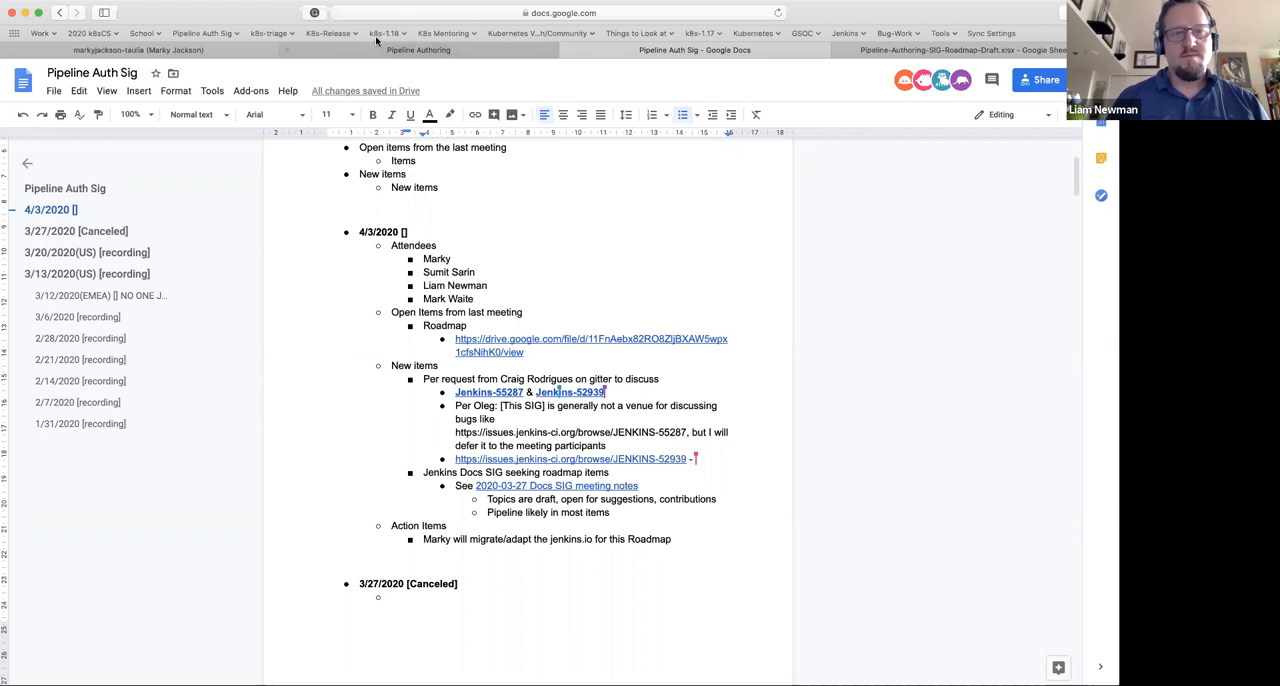
{"action": "mouse_move", "coordinate": [387, 33]}
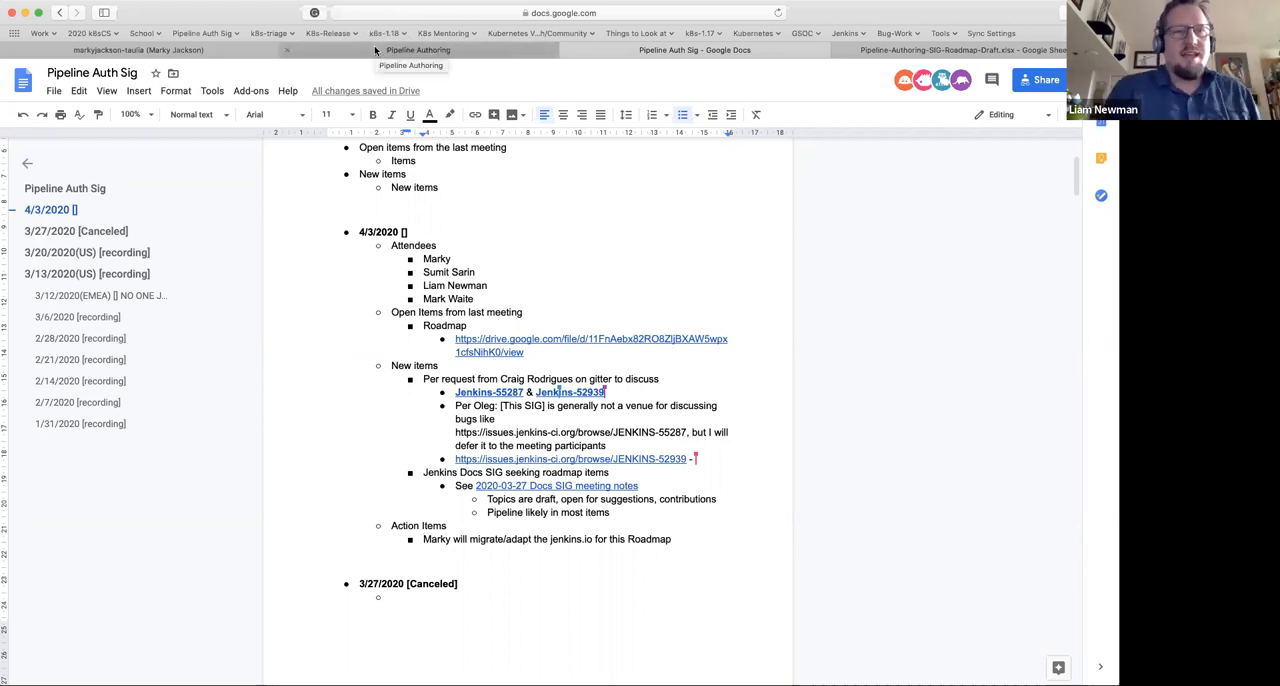
{"action": "mouse_move", "coordinate": [500, 42]}
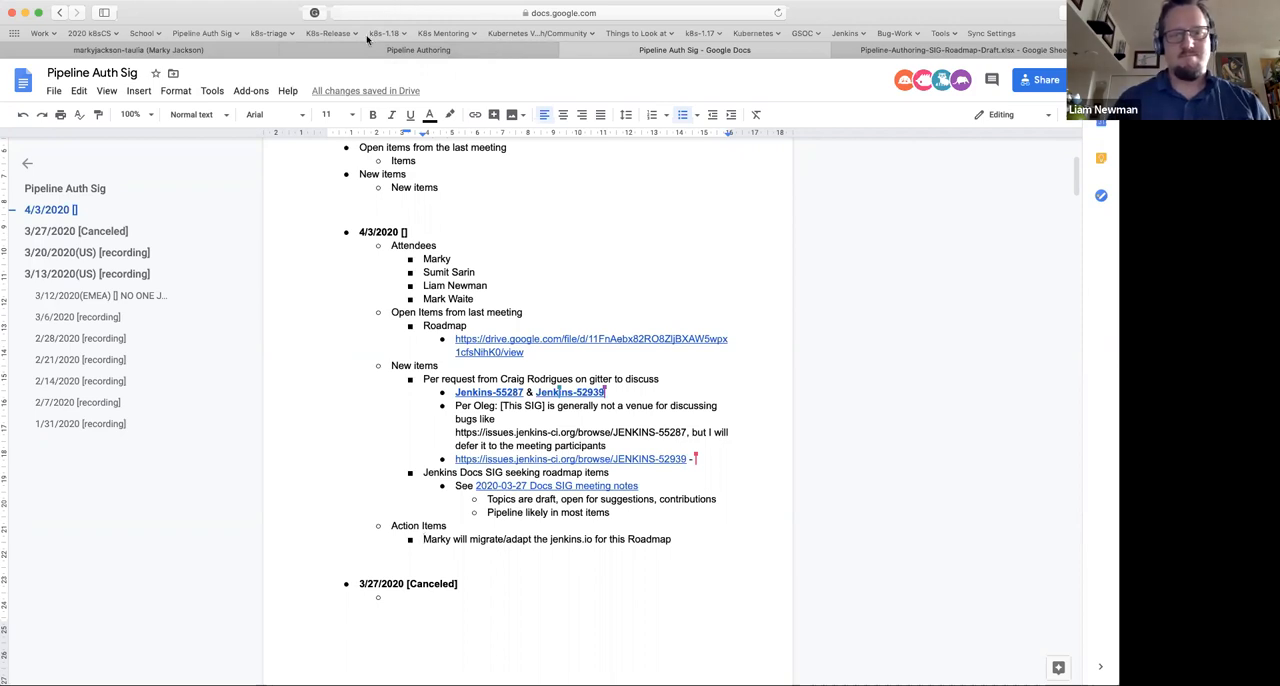
{"action": "mouse_move", "coordinate": [365, 91]}
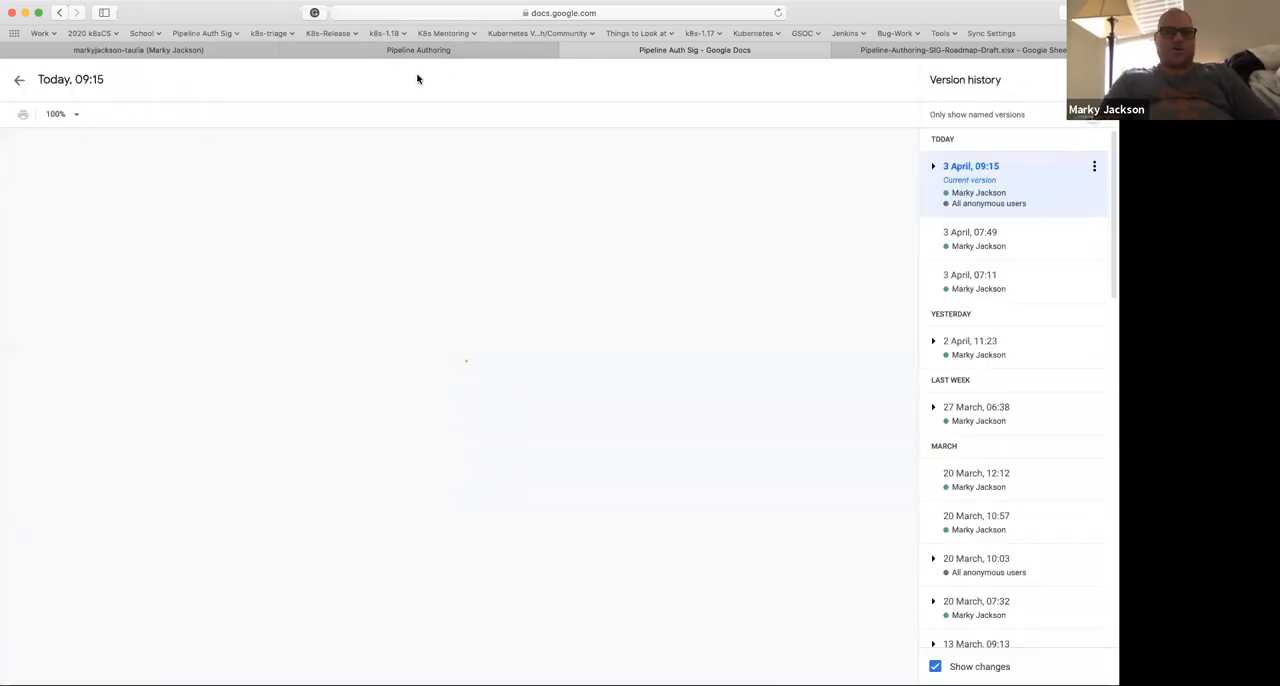
{"action": "left_click", "coordinate": [970, 166]}
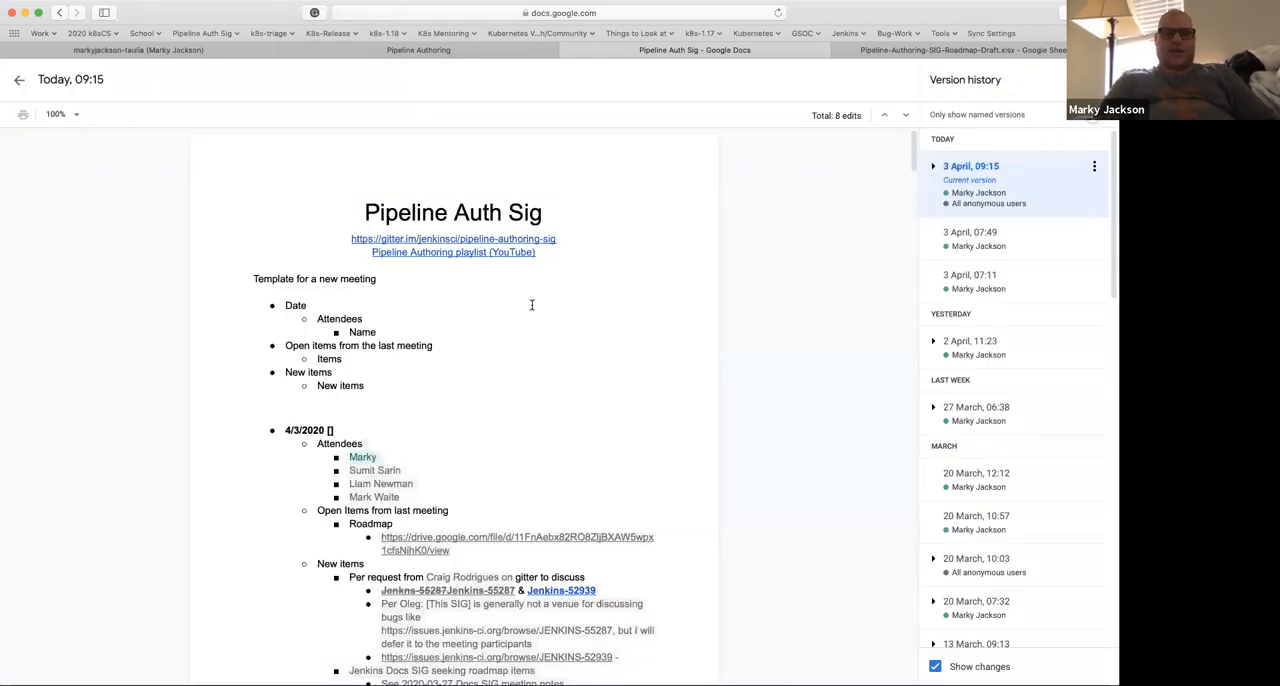
{"action": "scroll", "scroll_direction": "down", "scroll_amount": 3}
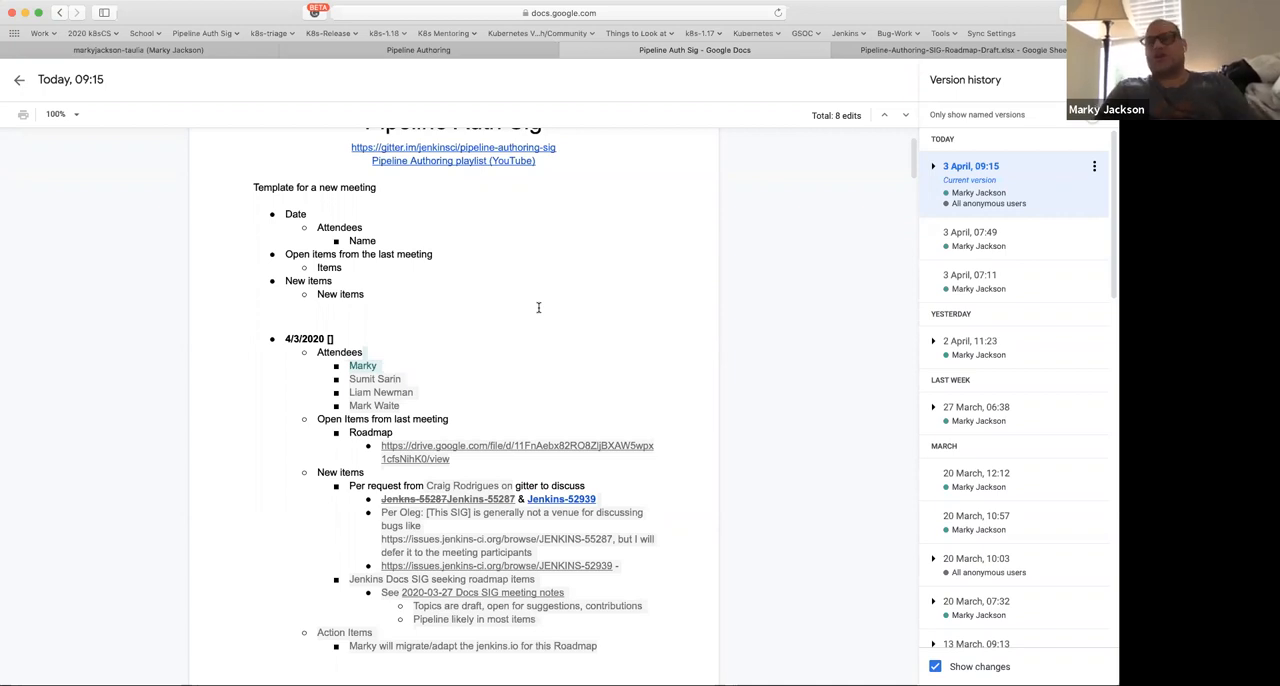
{"action": "mouse_move", "coordinate": [568, 346]}
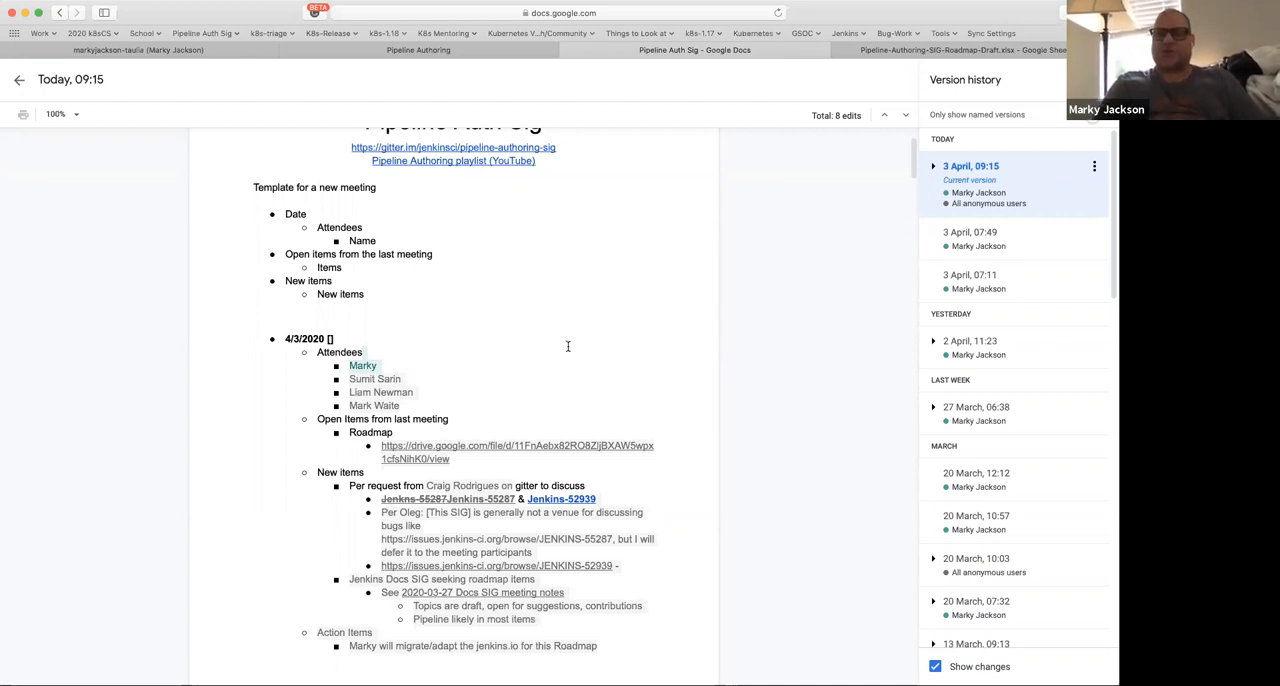
{"action": "mouse_move", "coordinate": [763, 400]}
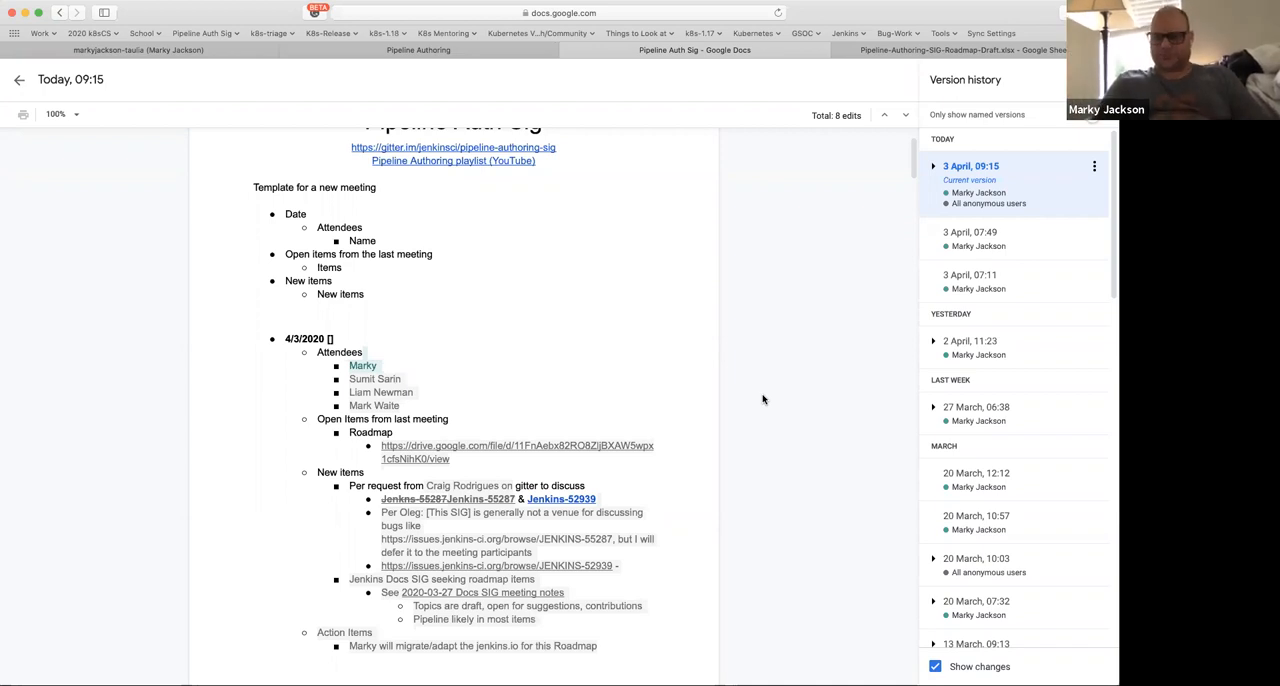
{"action": "mouse_move", "coordinate": [1020, 18]}
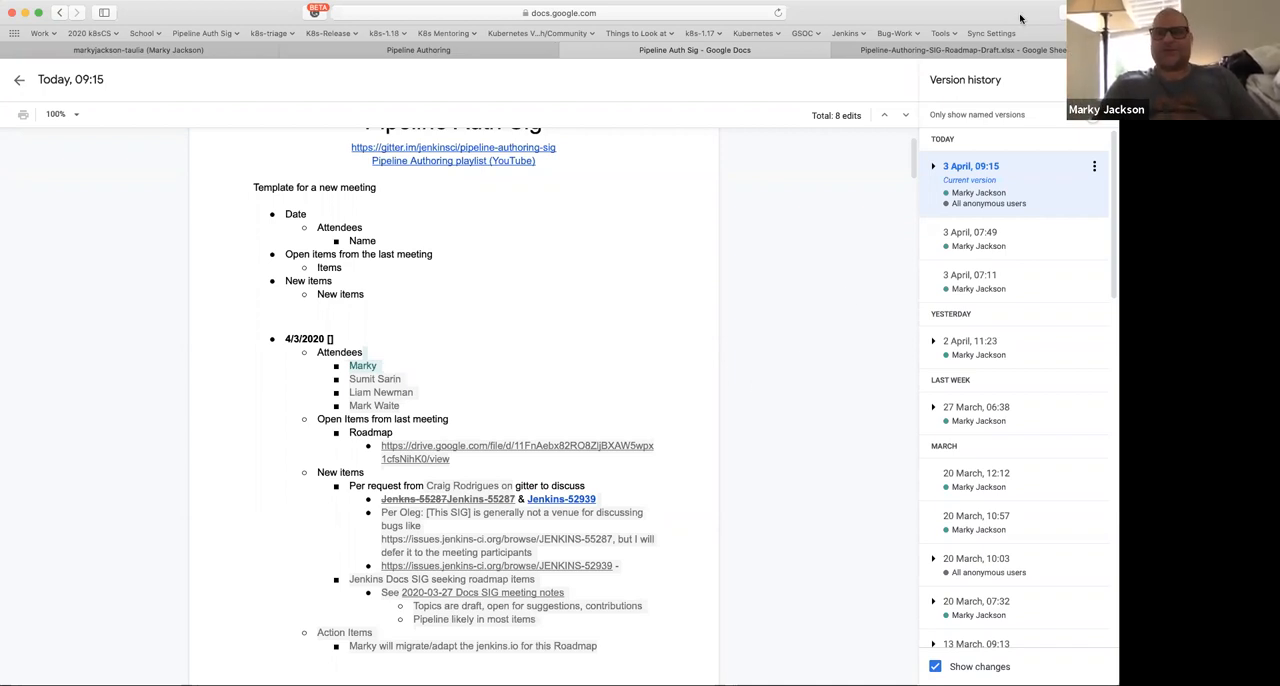
{"action": "mouse_move", "coordinate": [719, 187]}
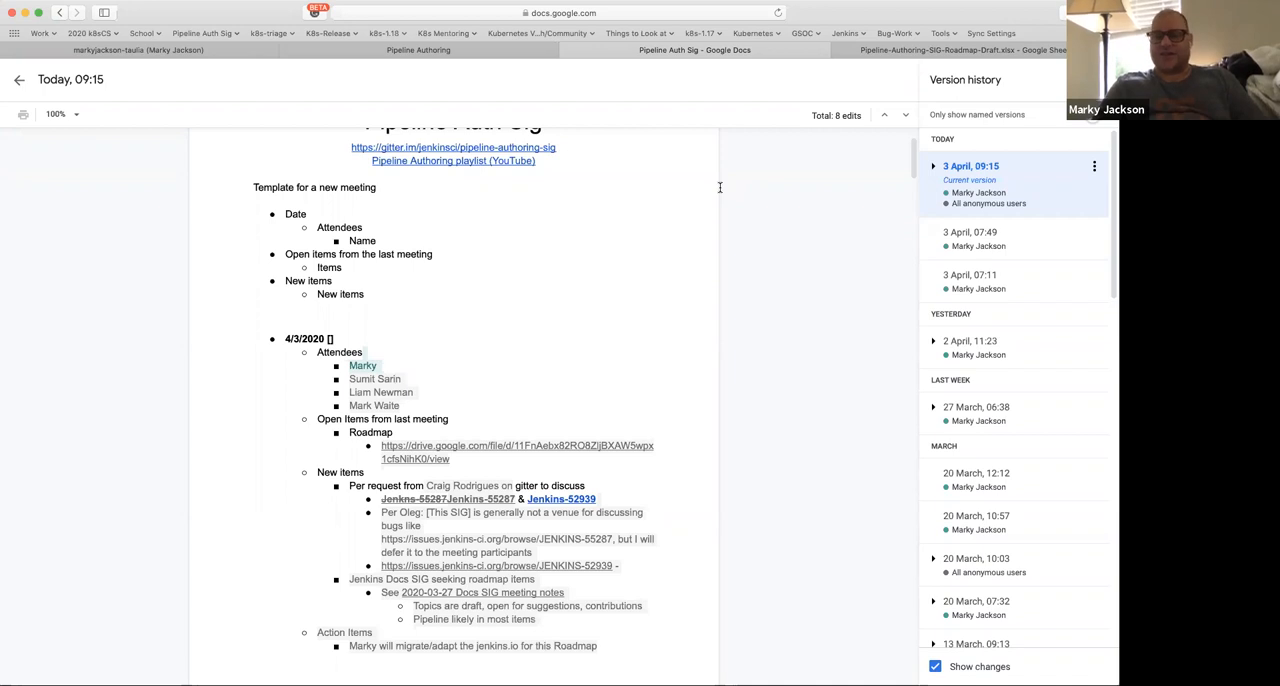
{"action": "mouse_move", "coordinate": [785, 189]}
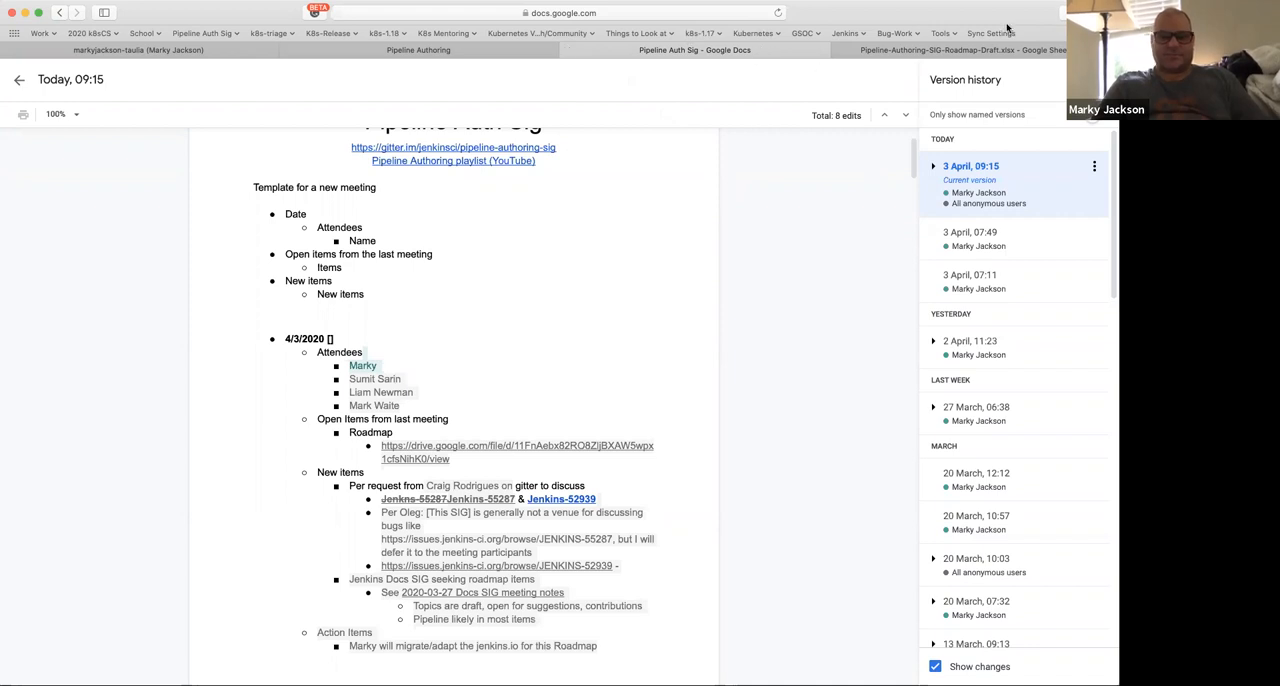
{"action": "scroll", "scroll_direction": "down", "scroll_amount": 3}
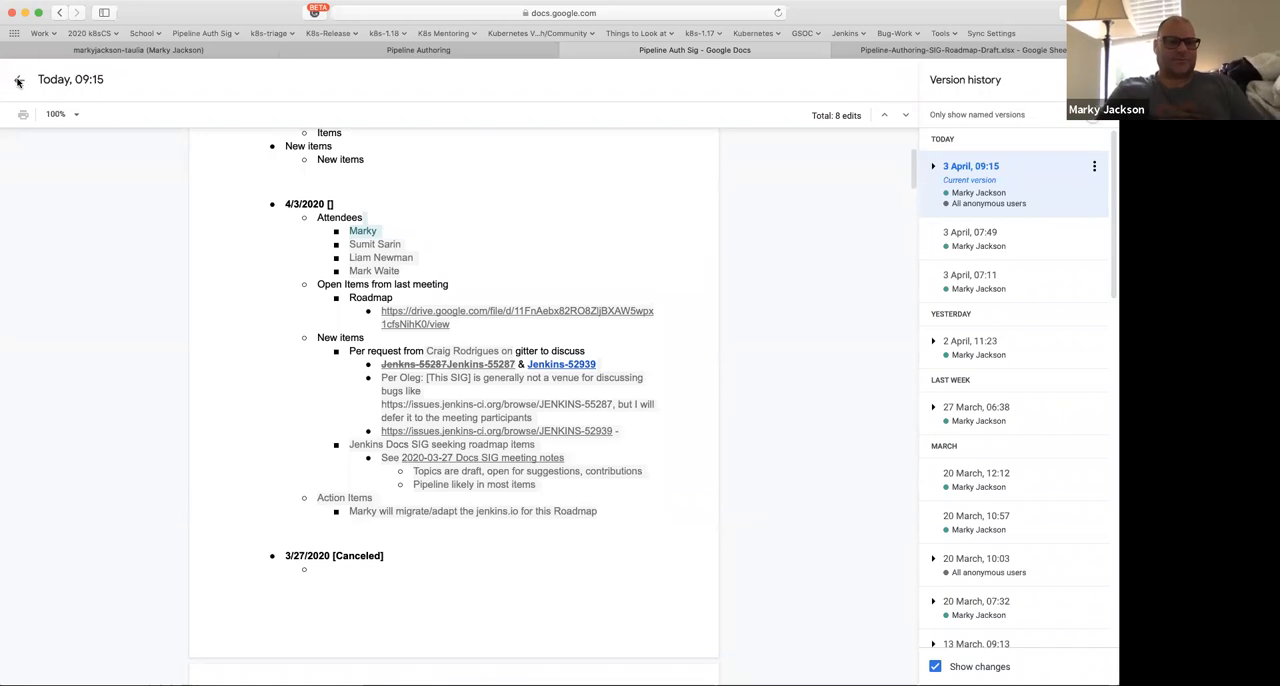
Exit version history back to the editable Pipeline Auth Sig notes.
{"action": "left_click", "coordinate": [18, 80]}
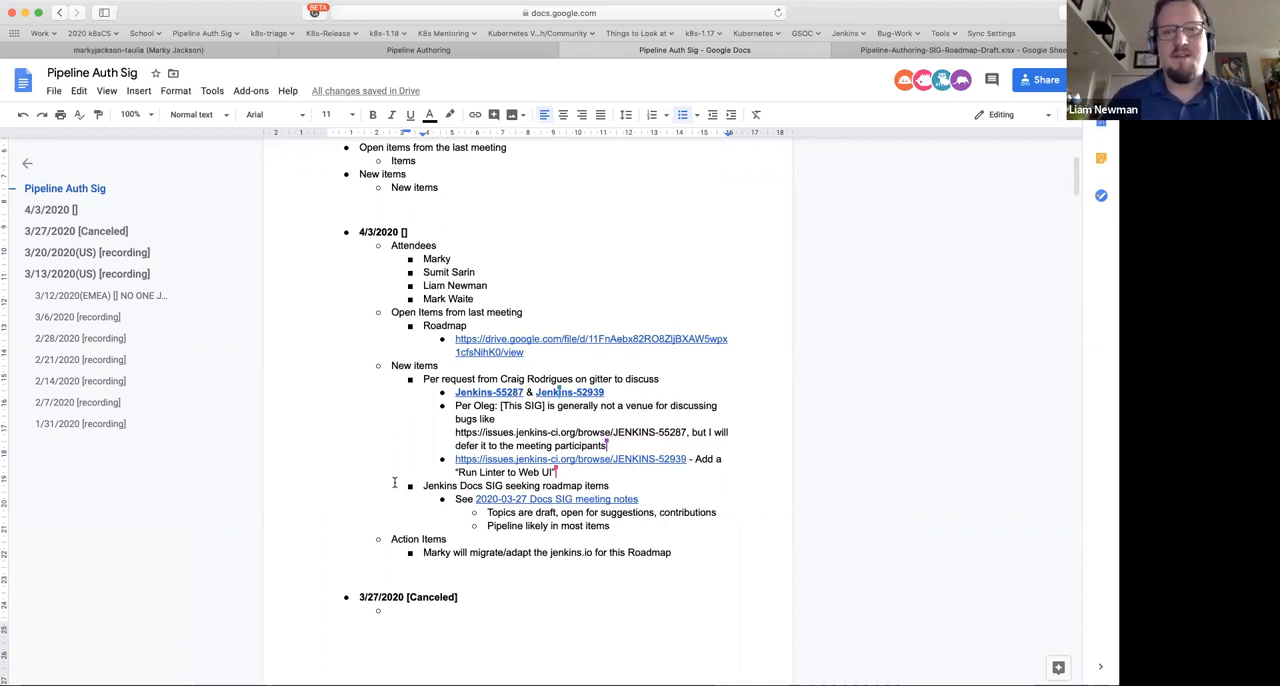
{"action": "mouse_move", "coordinate": [510, 258]}
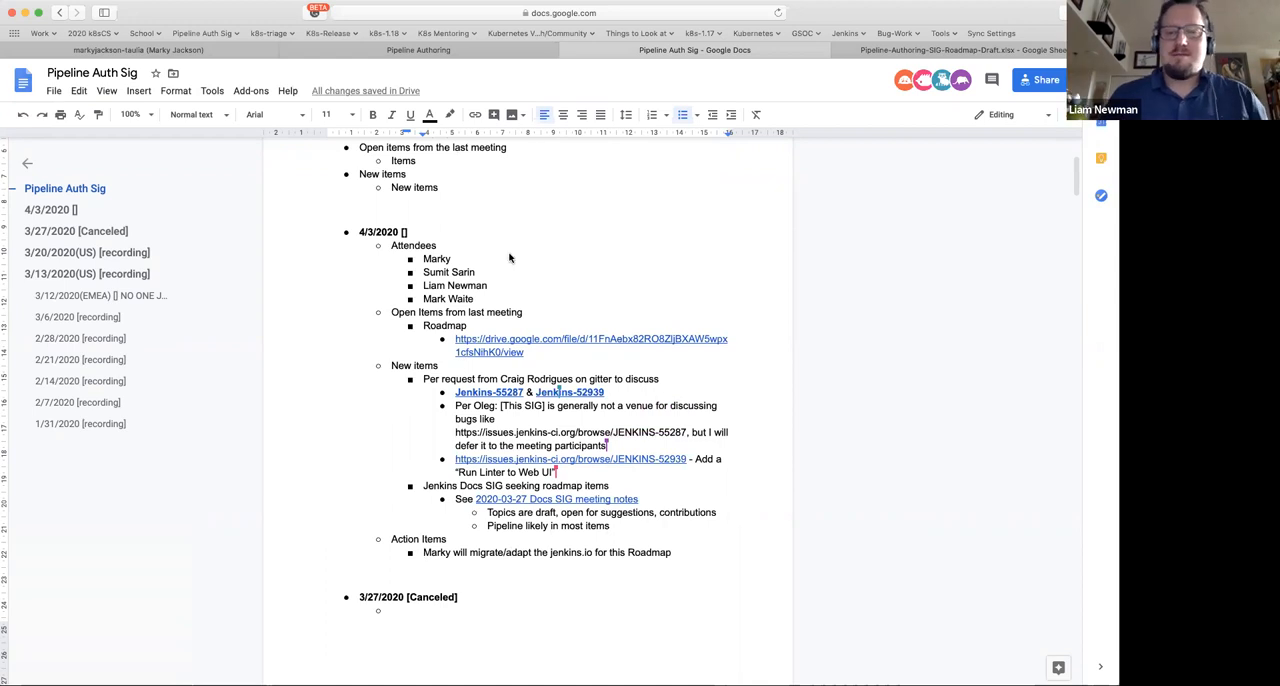
{"action": "mouse_move", "coordinate": [559, 220]}
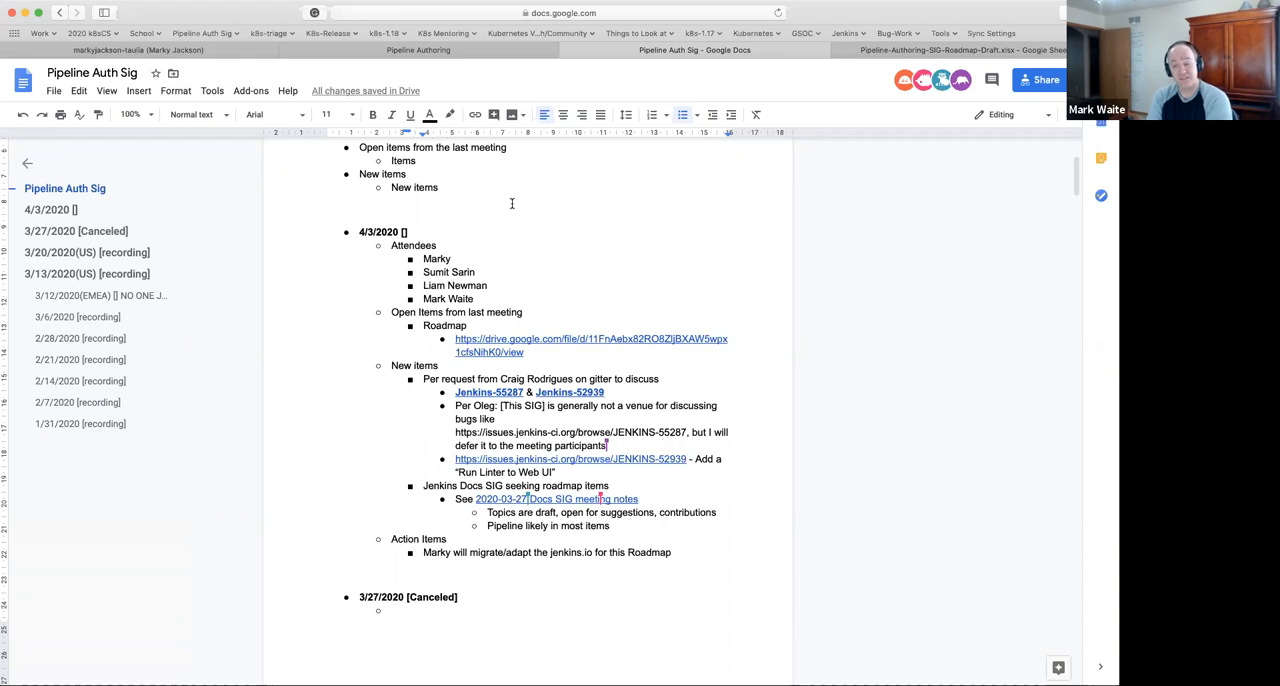
{"action": "mouse_move", "coordinate": [515, 223]}
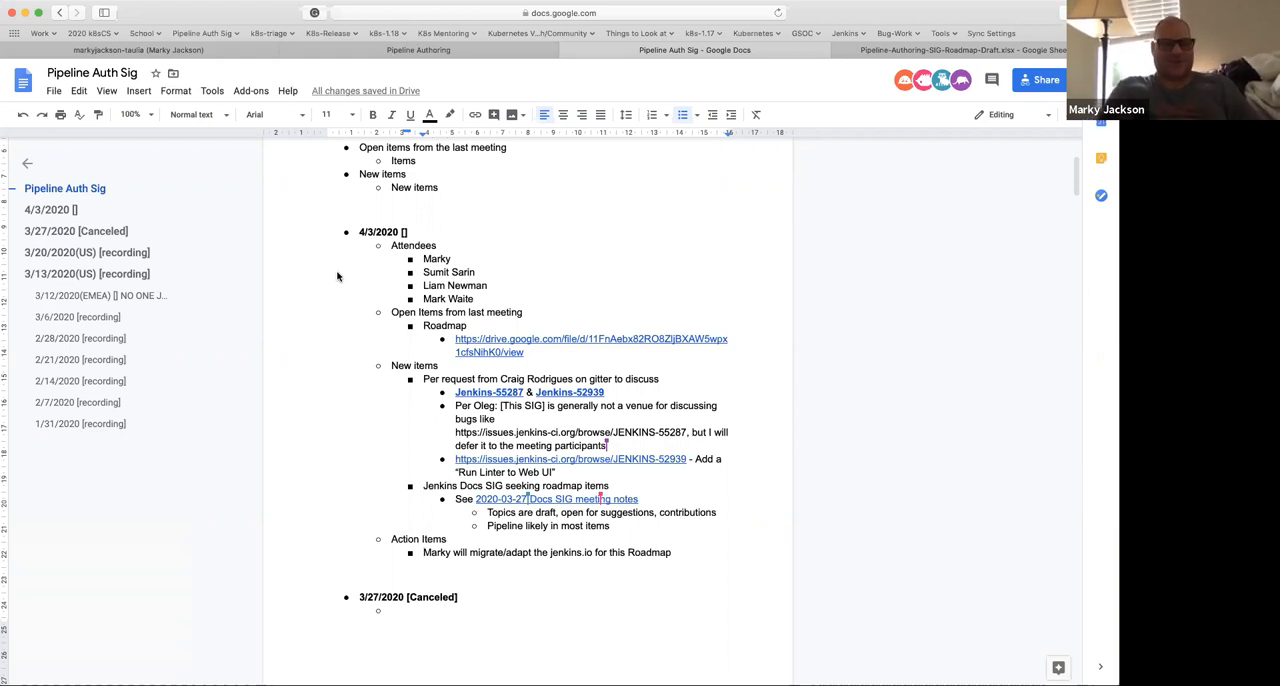
{"action": "mouse_move", "coordinate": [379, 361]}
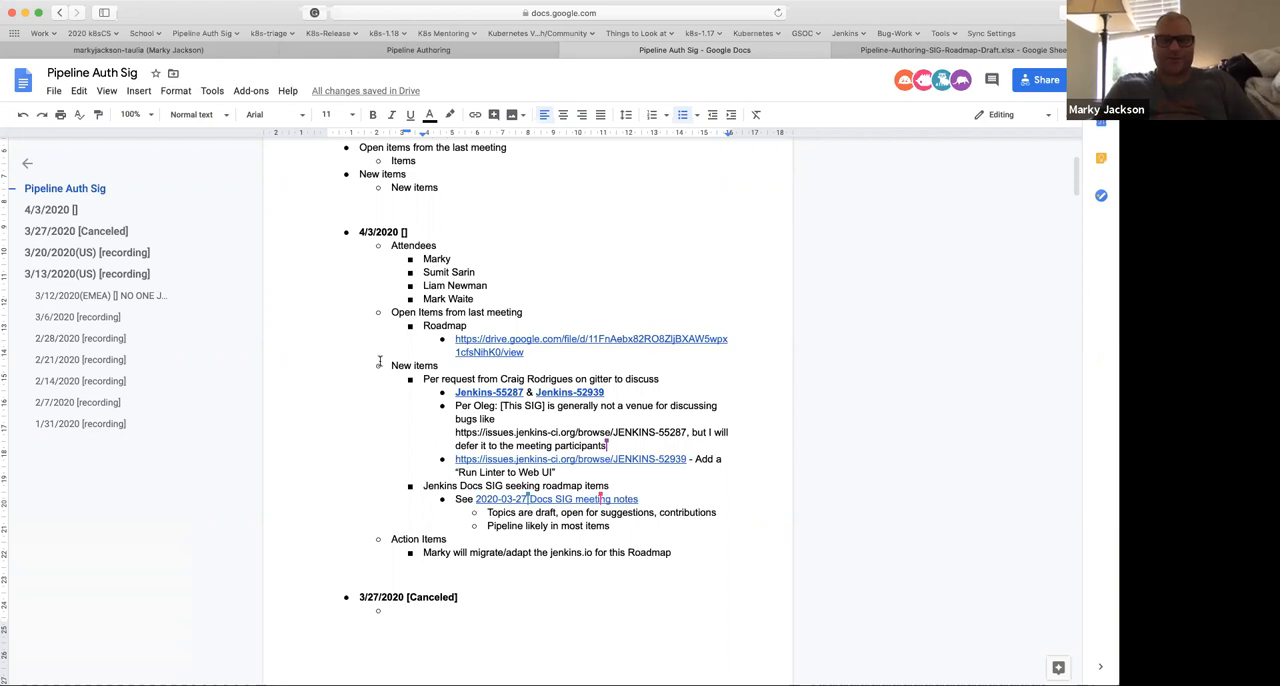
{"action": "mouse_move", "coordinate": [382, 363]}
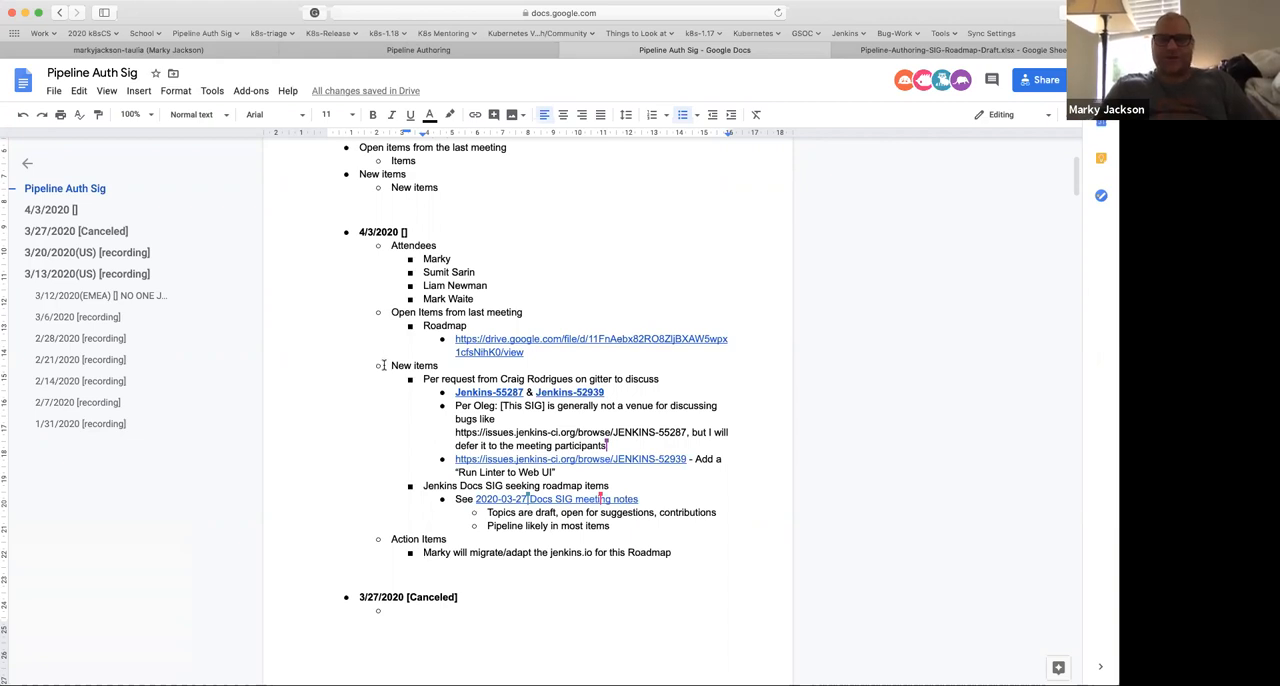
{"action": "mouse_move", "coordinate": [395, 417]}
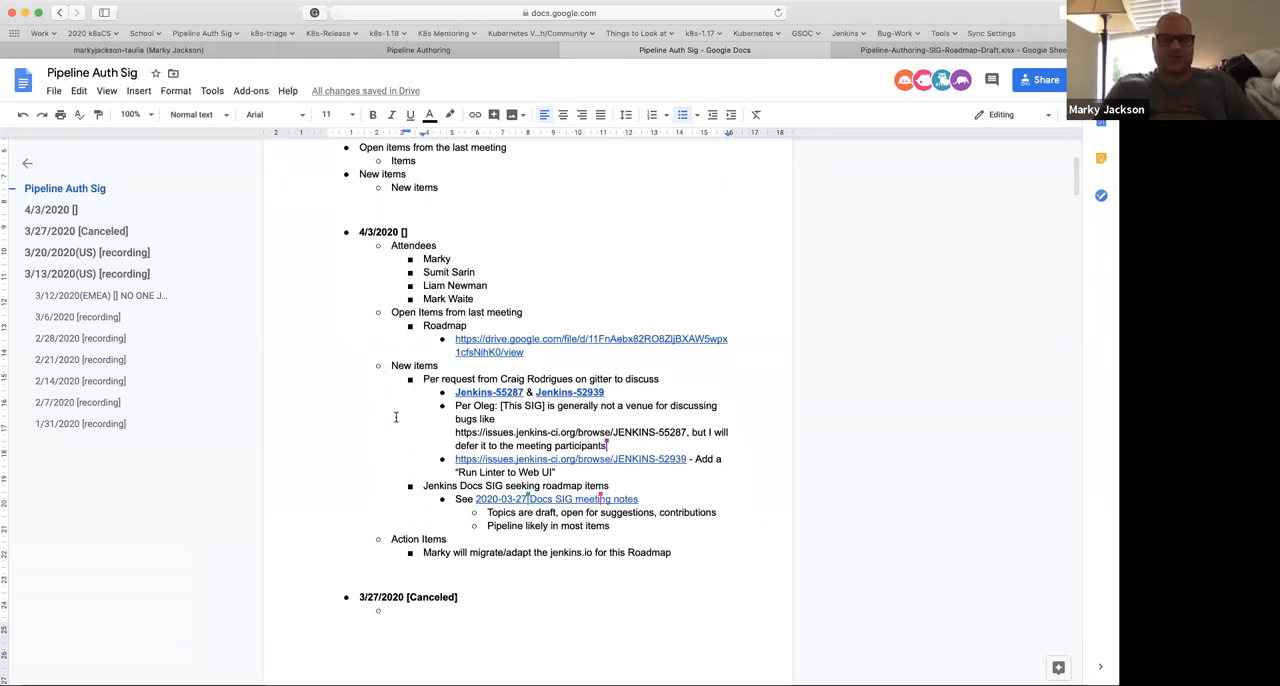
{"action": "mouse_move", "coordinate": [407, 446]}
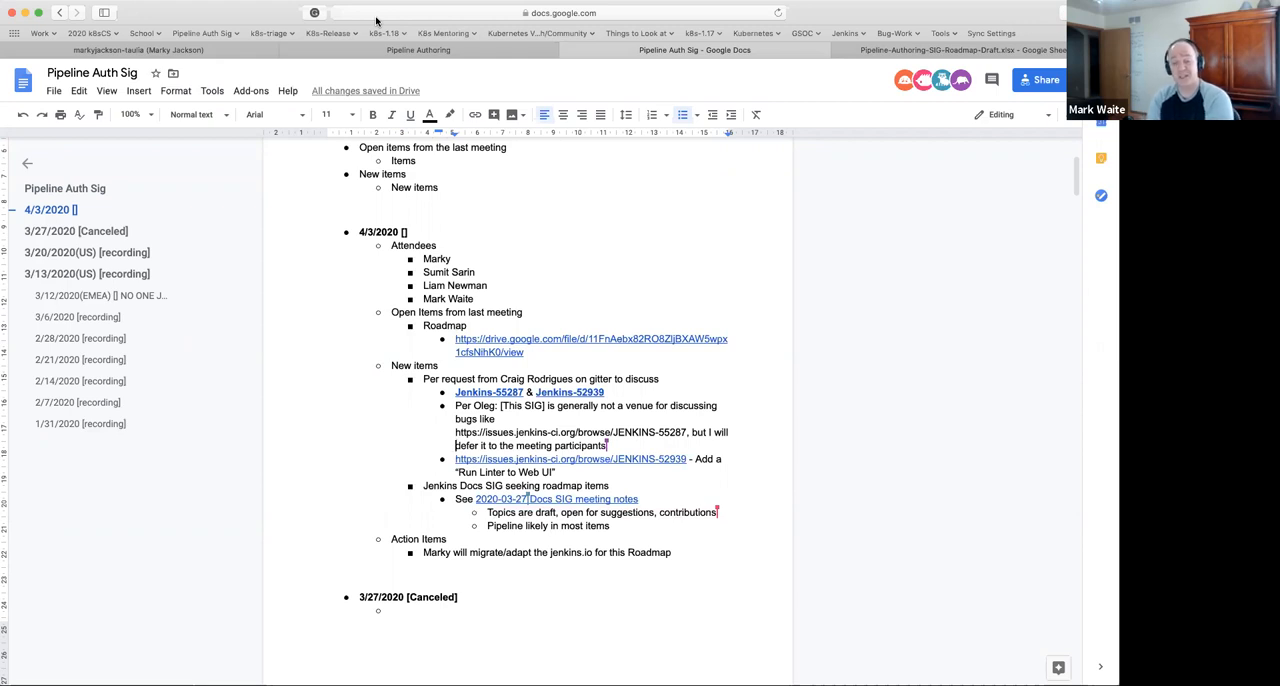
{"action": "mouse_move", "coordinate": [556, 499]}
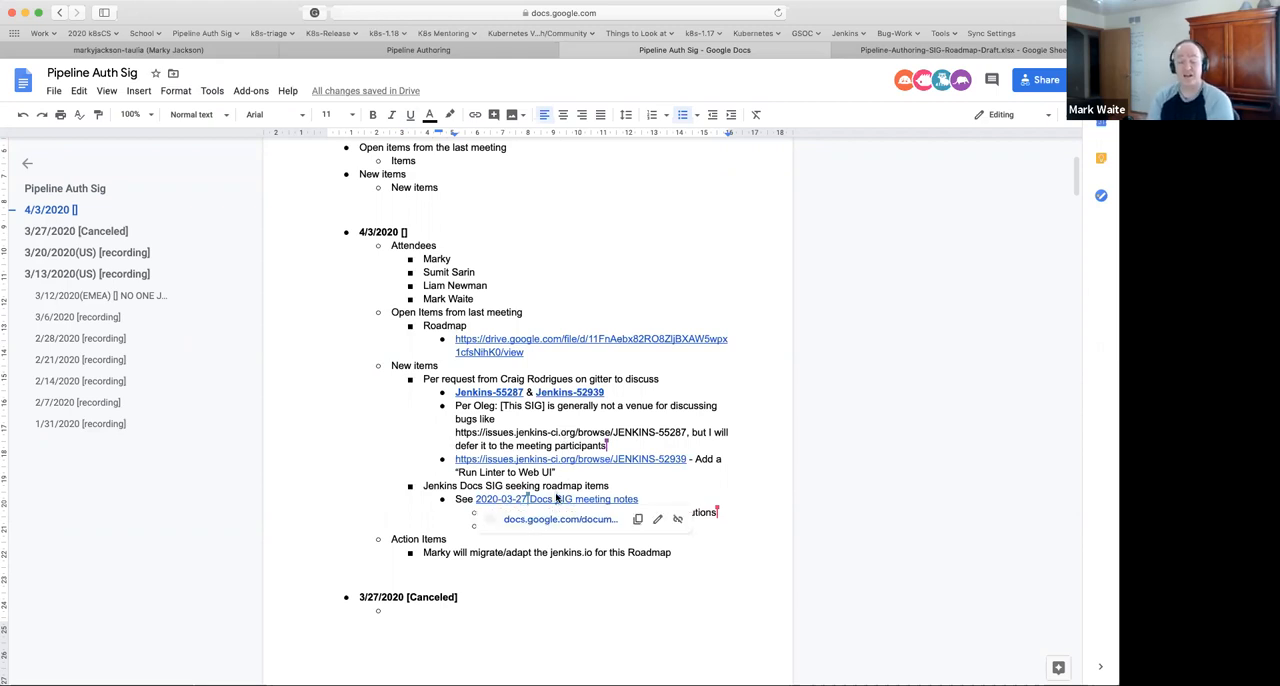
Open the 2020-03-27 Docs SIG meeting notes link and scroll to its roadmap ideas.
{"action": "left_click", "coordinate": [556, 498]}
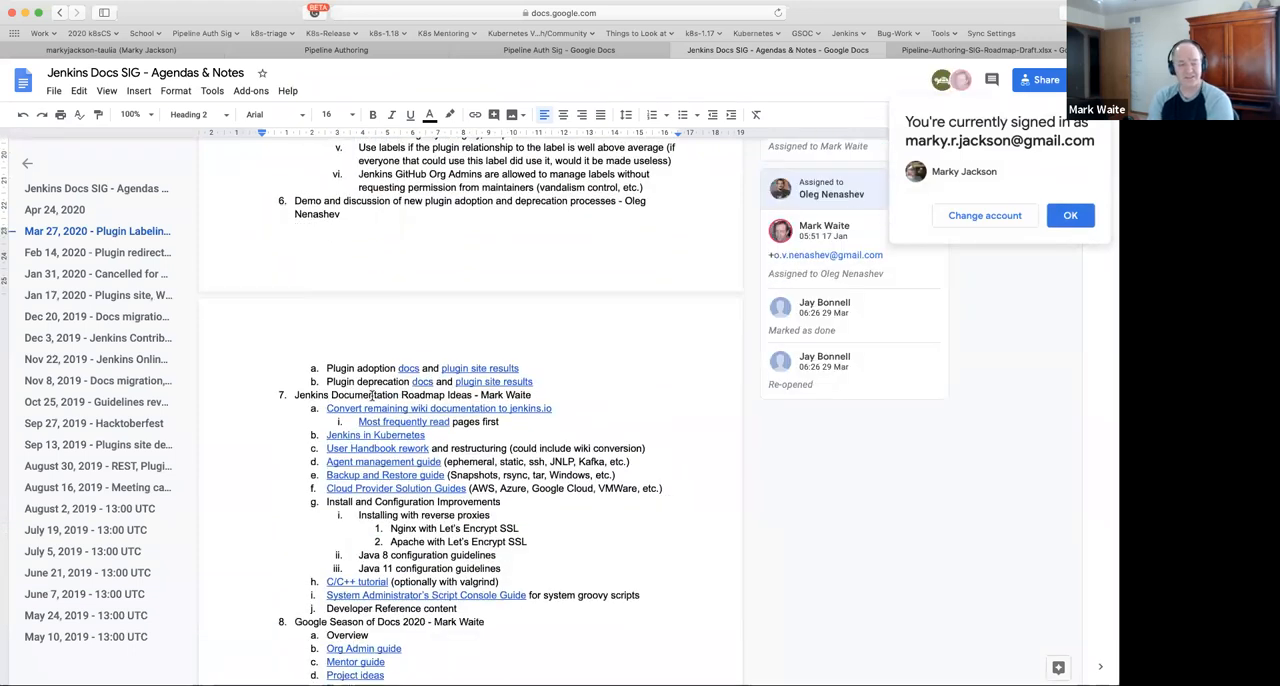
{"action": "scroll", "scroll_direction": "down", "scroll_amount": 3}
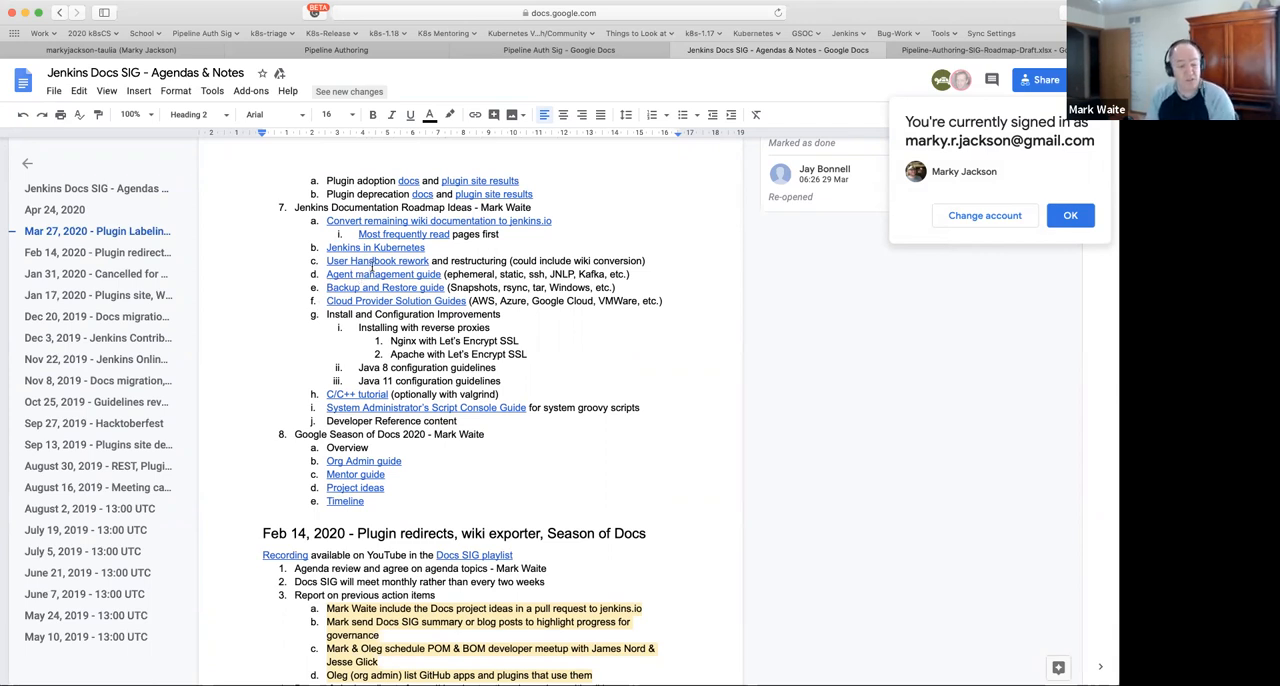
{"action": "mouse_move", "coordinate": [475, 41]}
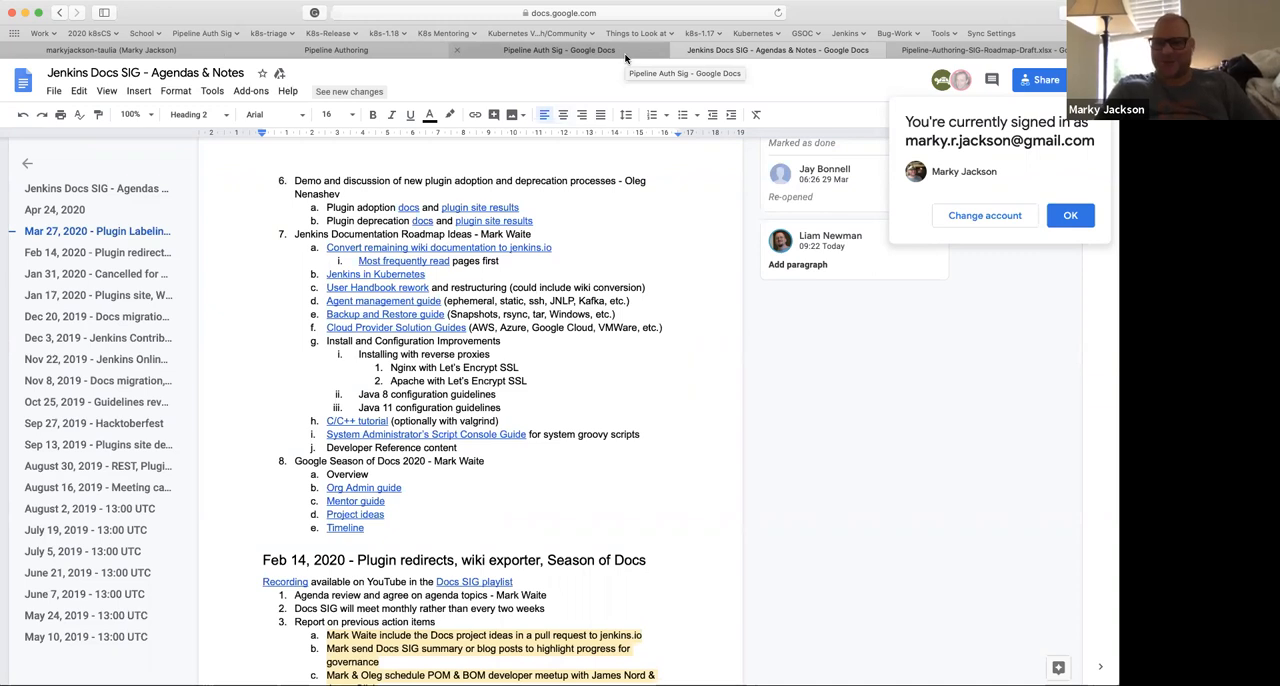
Switch back to the Pipeline Auth Sig - Google Docs tab.
{"action": "left_click", "coordinate": [558, 50]}
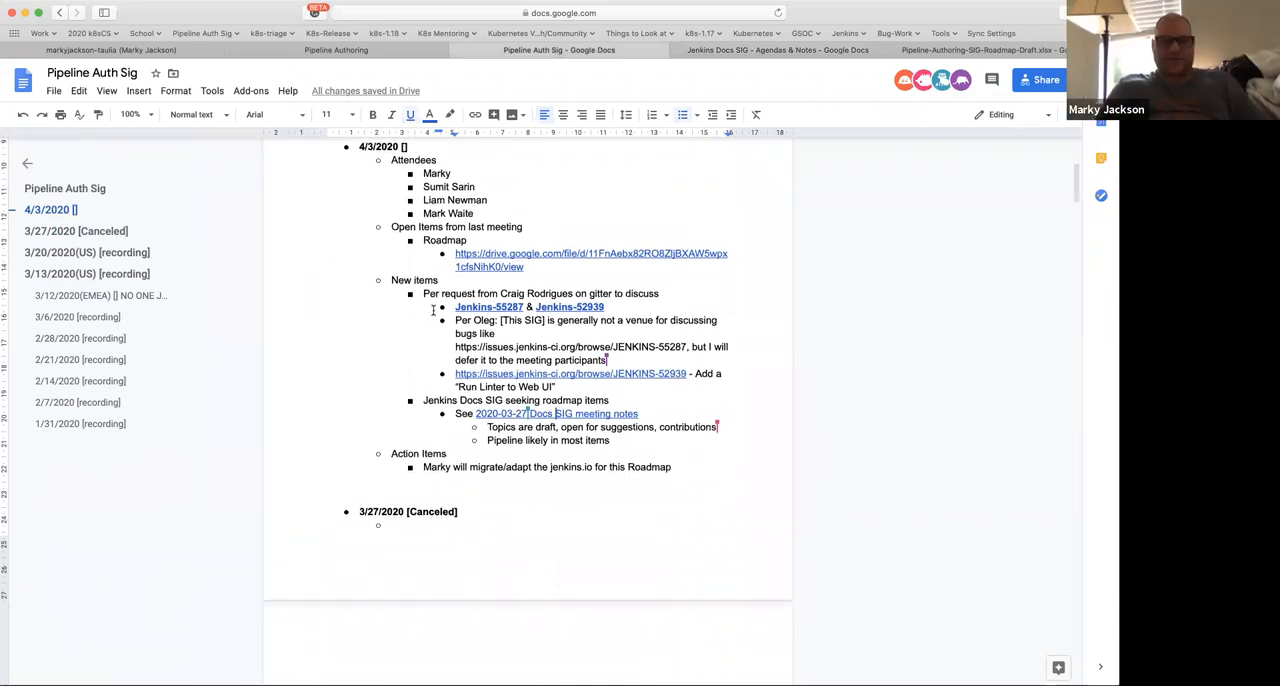
{"action": "mouse_move", "coordinate": [424, 397]}
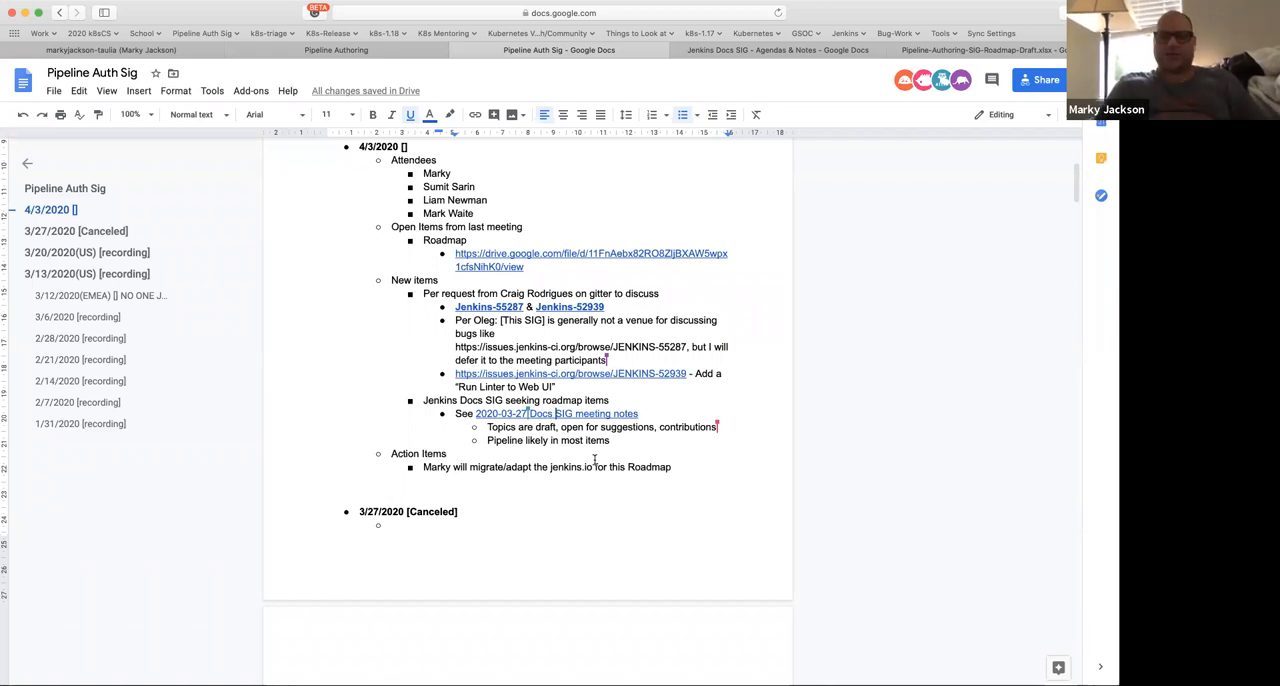
{"action": "mouse_move", "coordinate": [633, 443]}
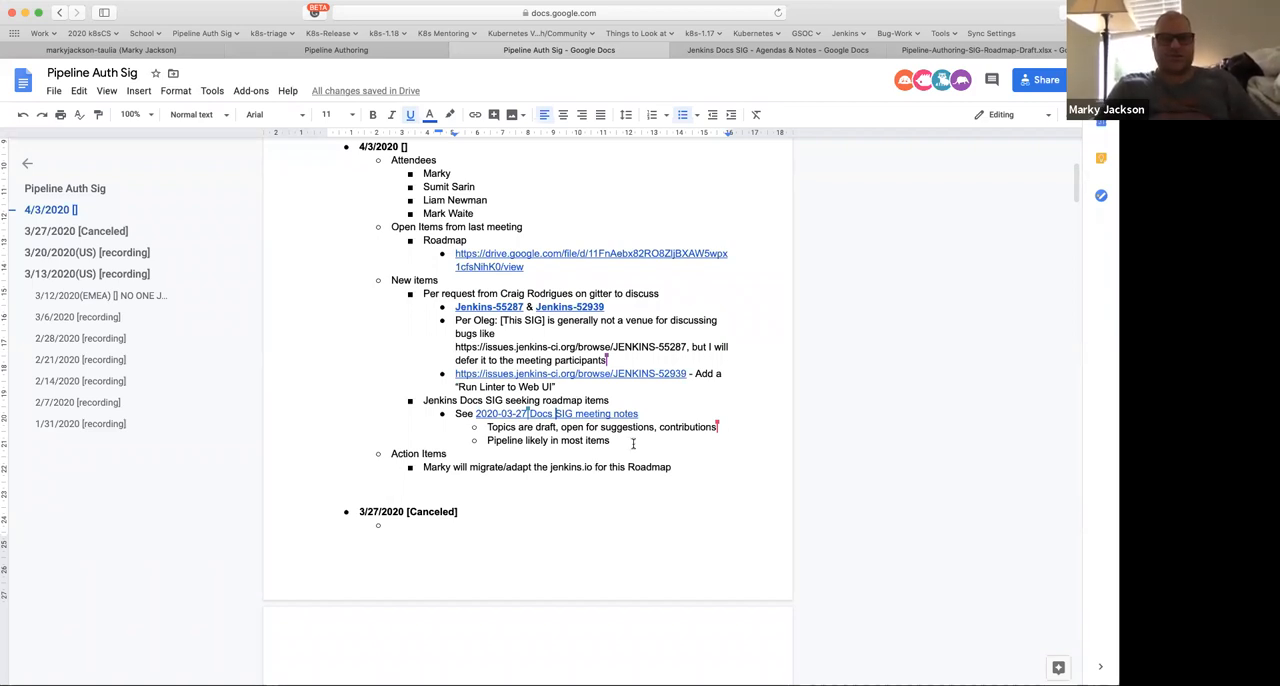